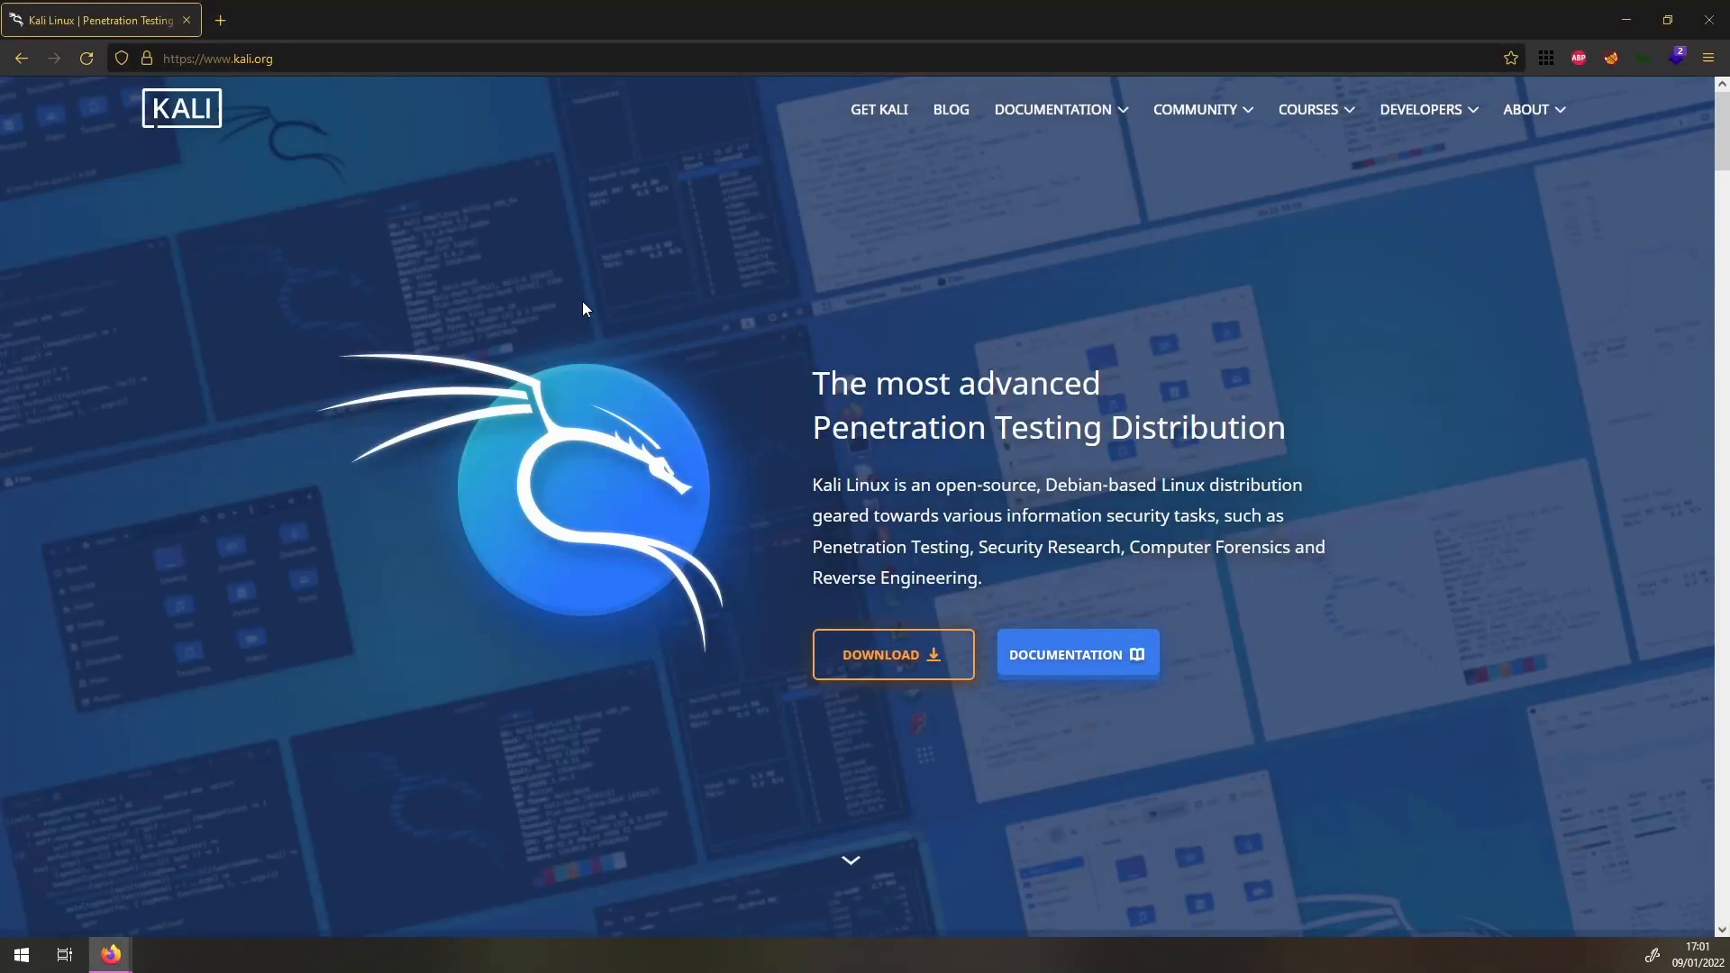
Step: Navigate the Get Kali page to the 64-bit Virtual Machines downloads for the VMware image
scroll("down", 3)
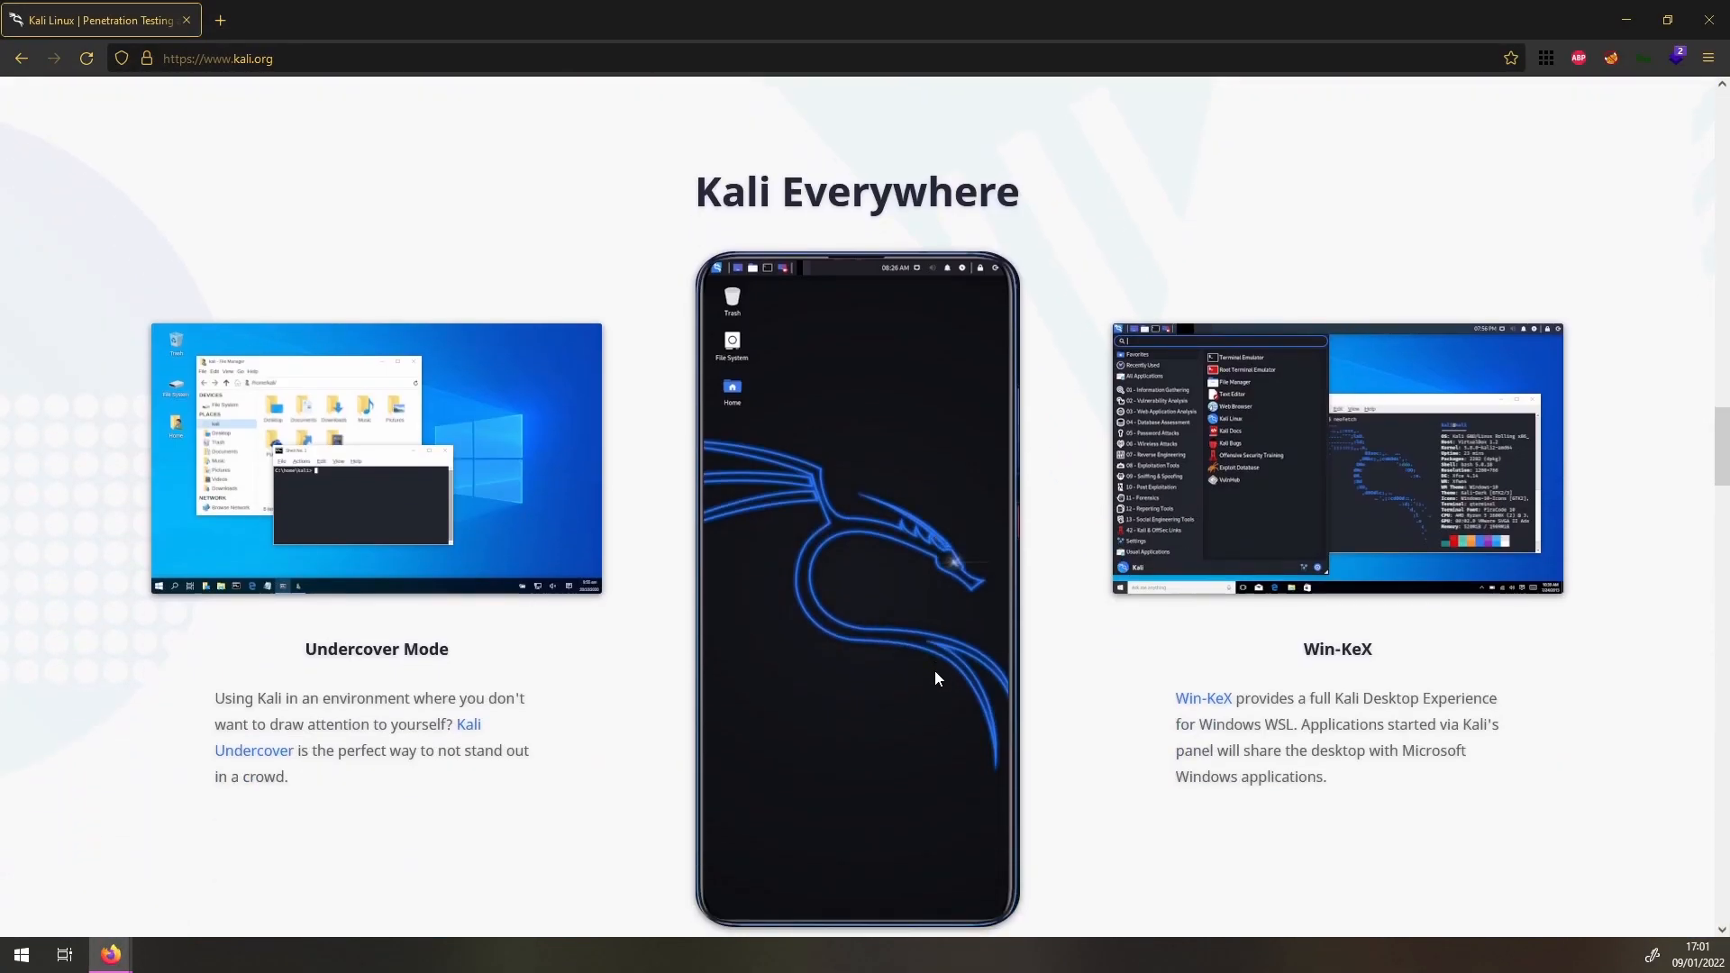
scroll("up", 3)
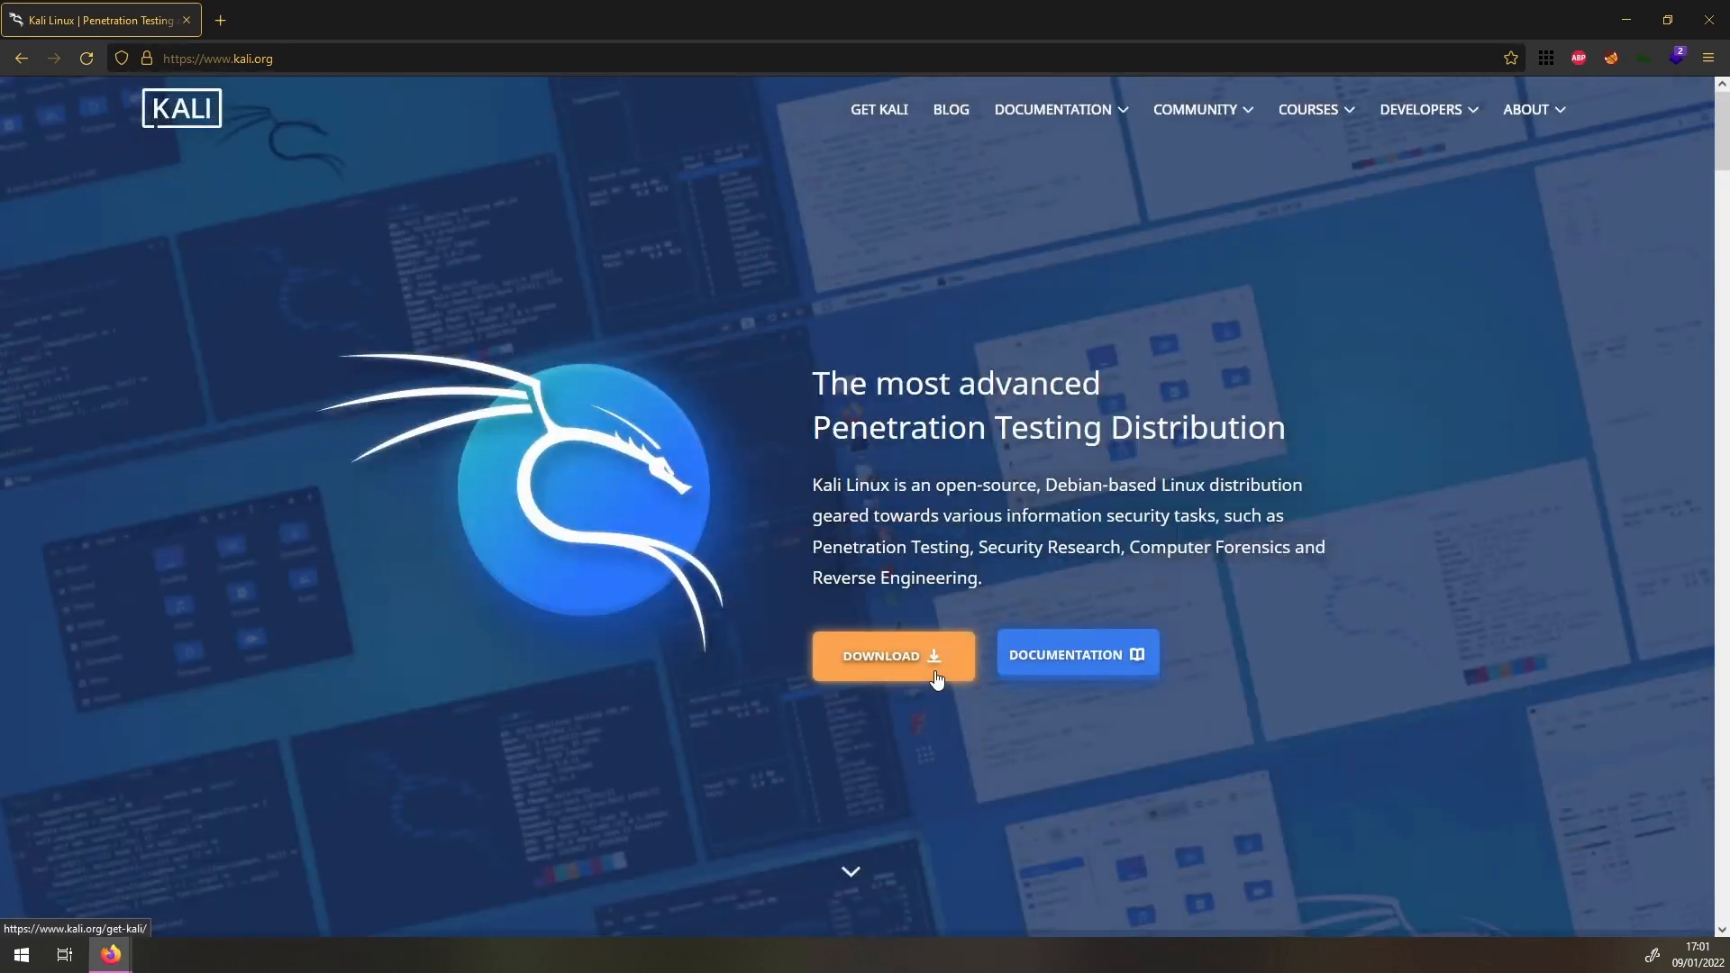
left_click(893, 656)
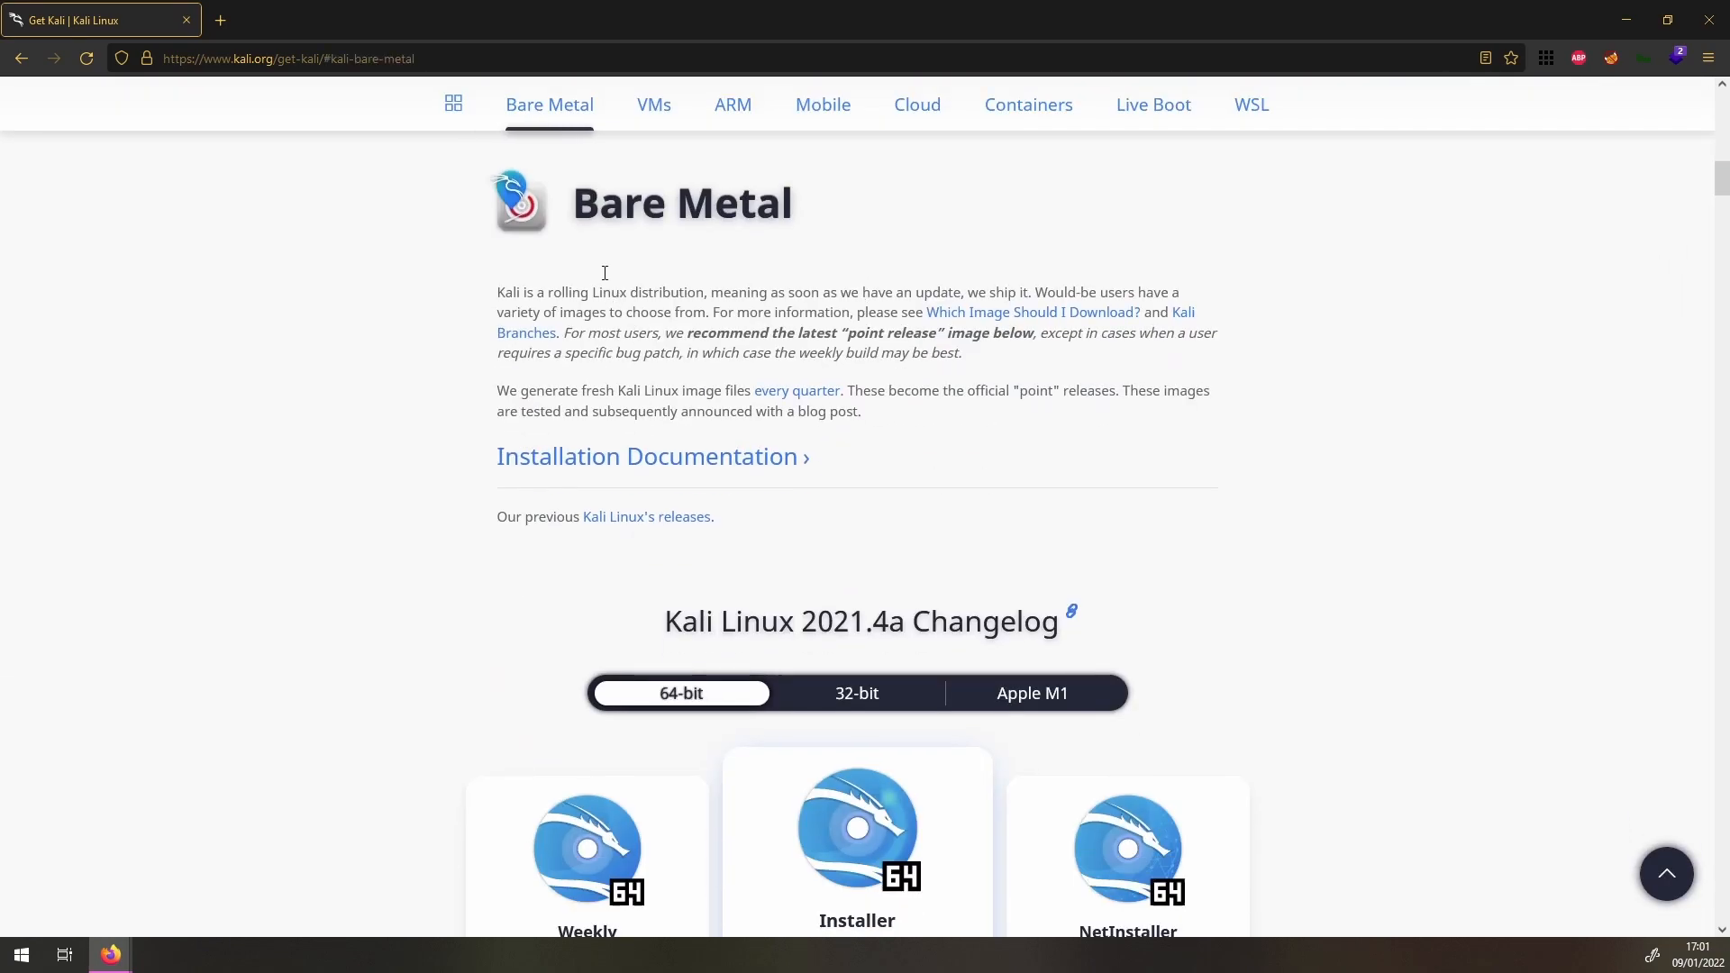
scroll("down", 3)
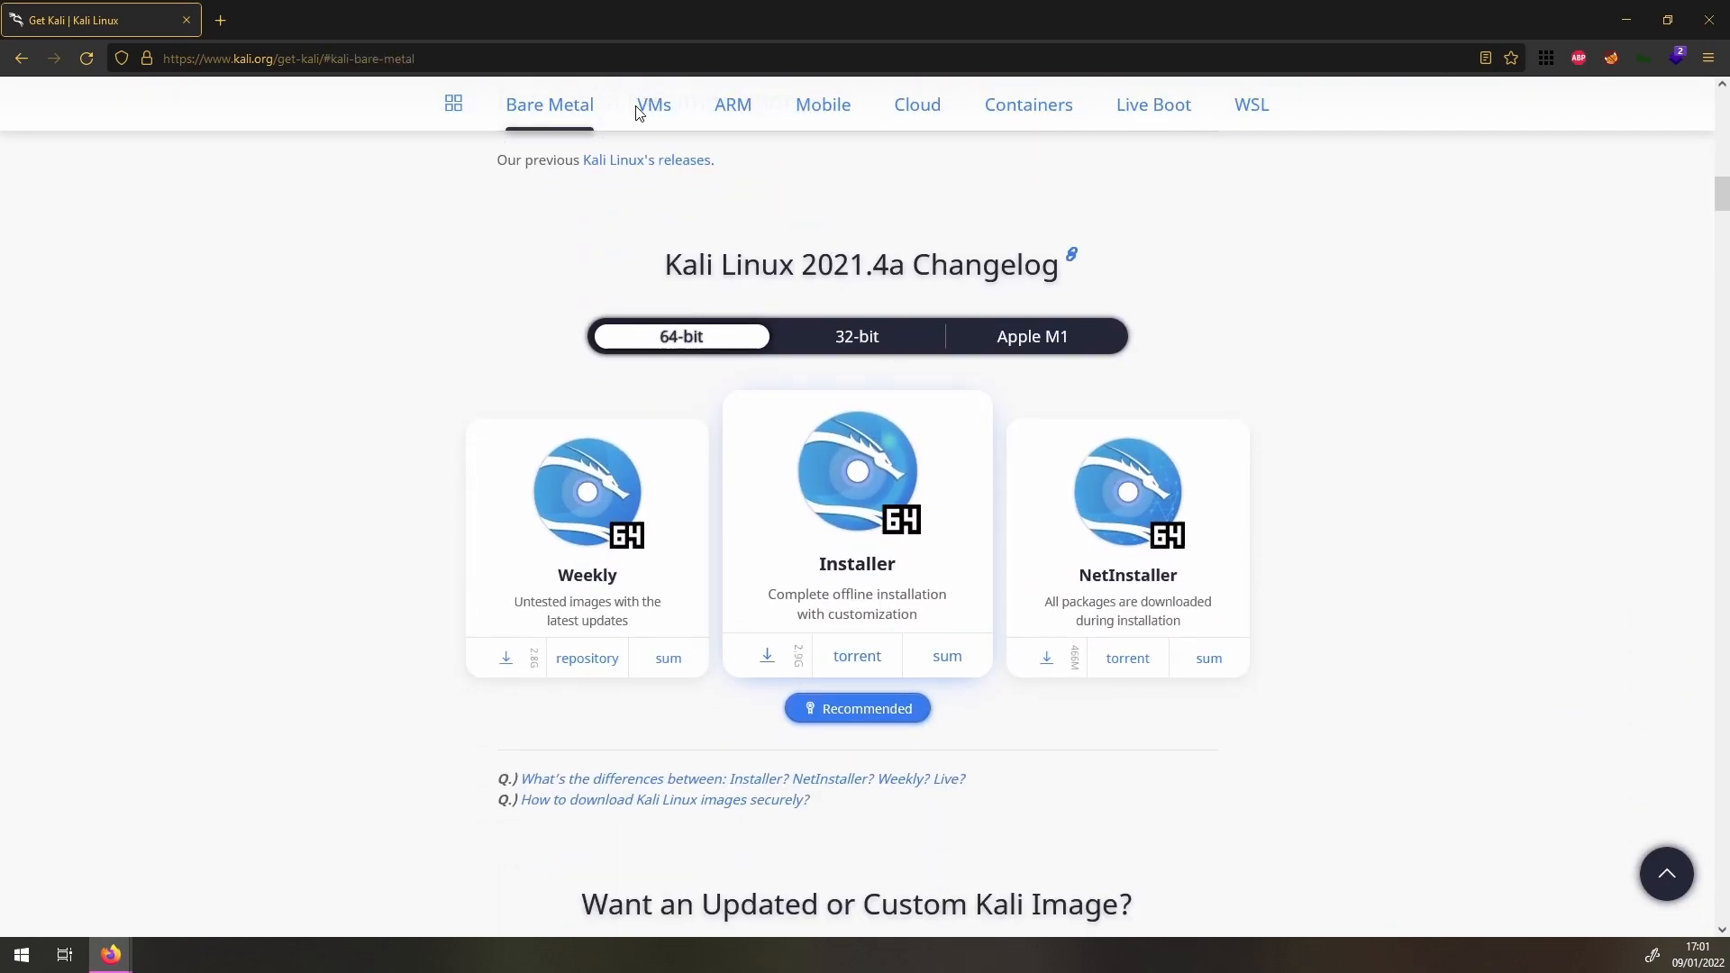
left_click(733, 104)
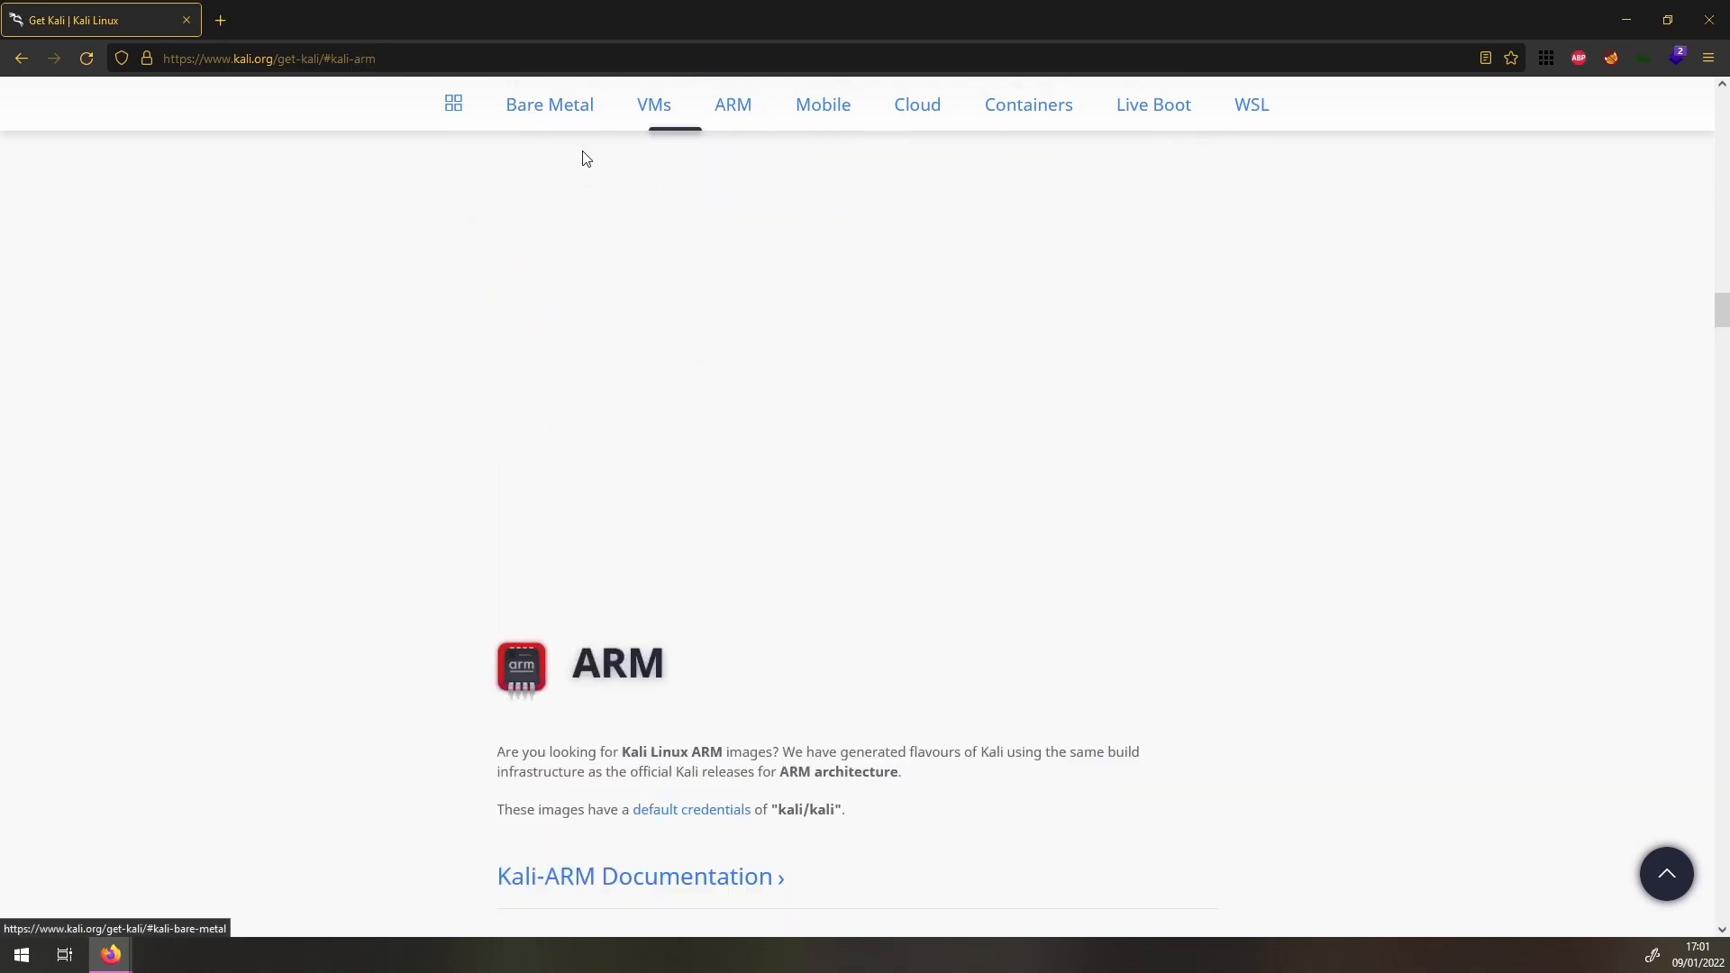
left_click(653, 105)
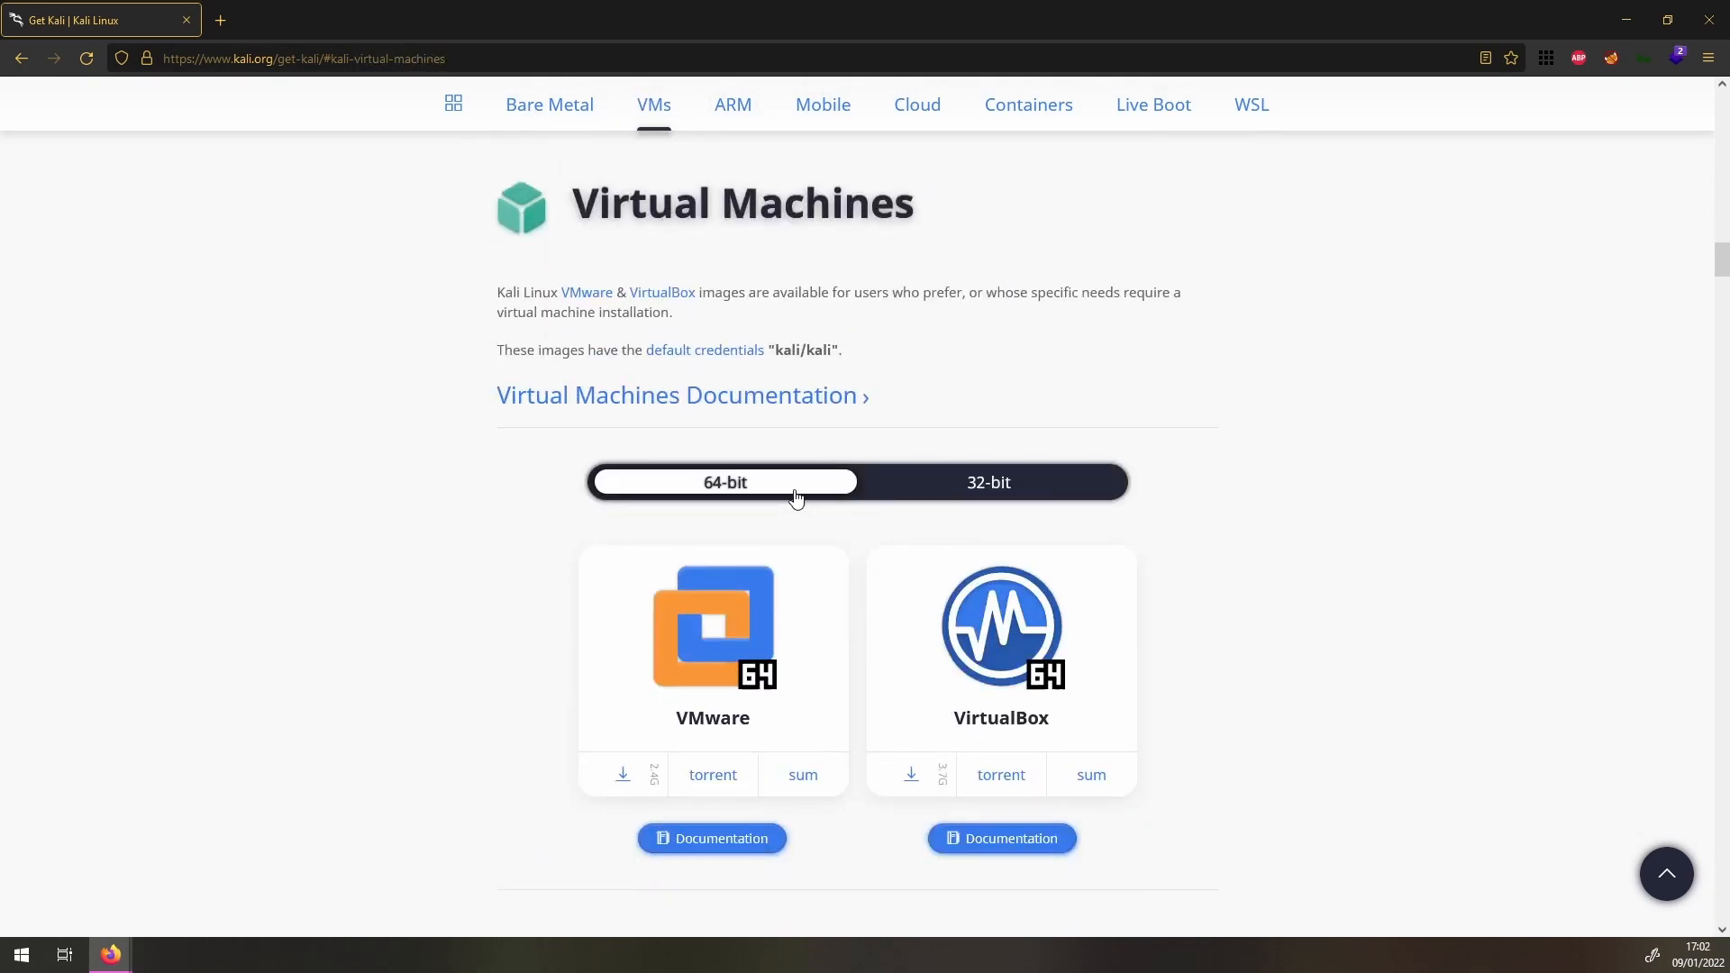
left_click(1026, 105)
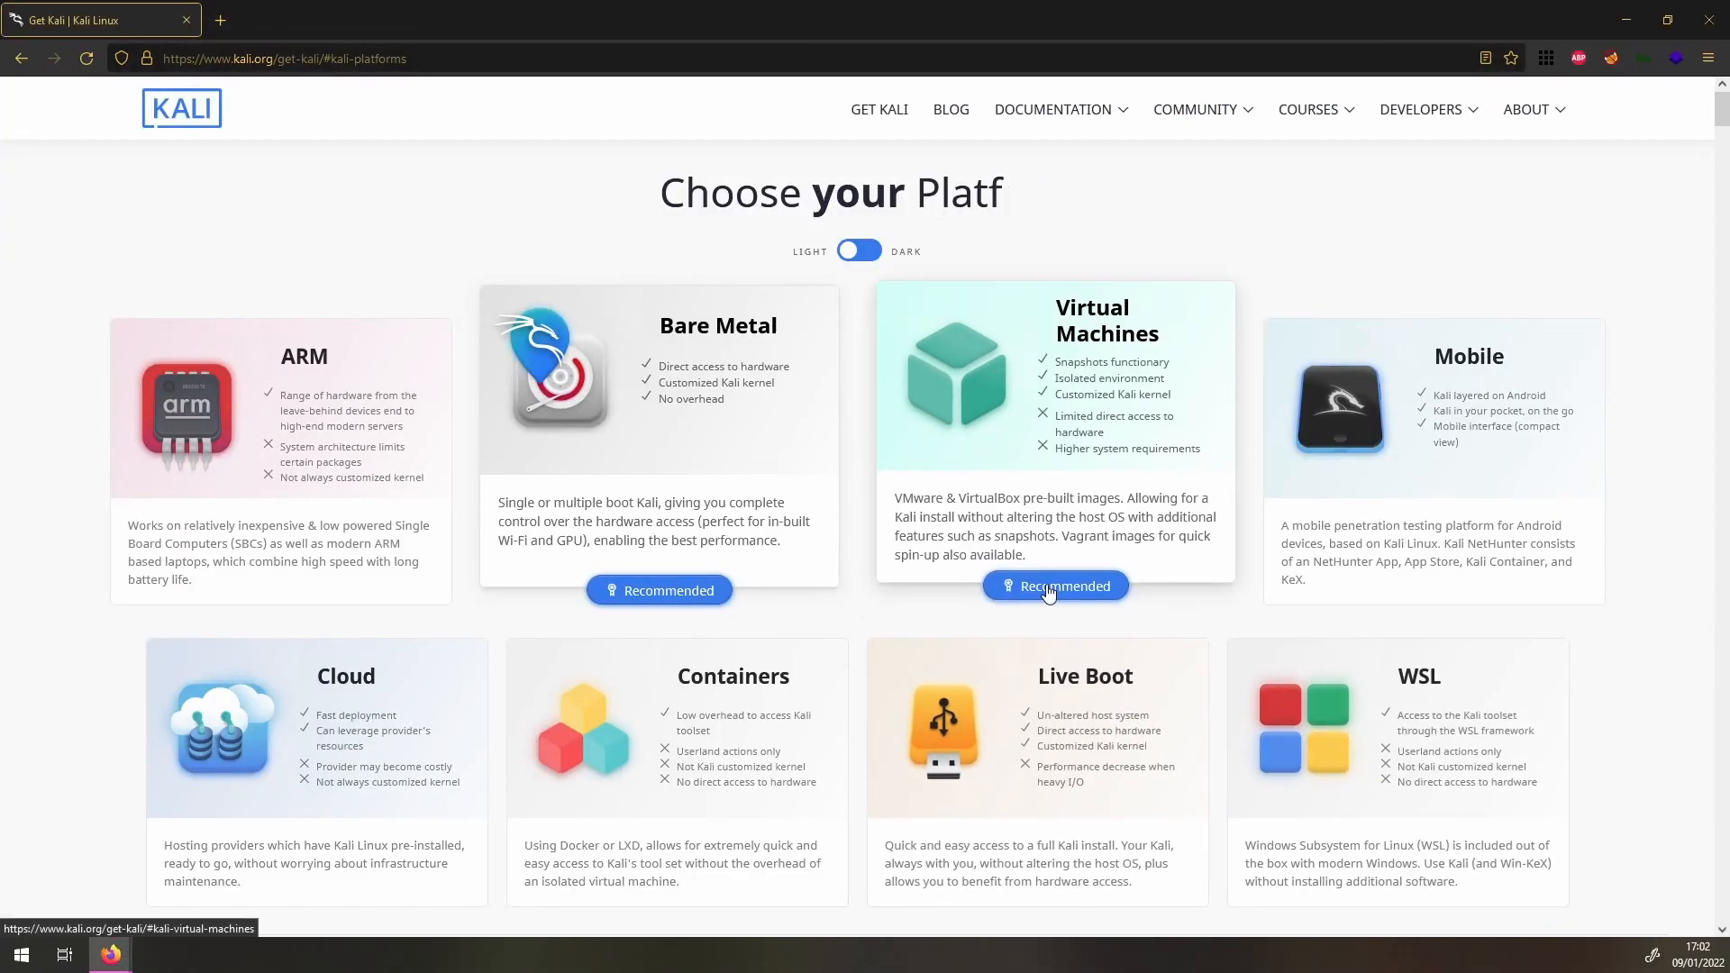
left_click(1053, 584)
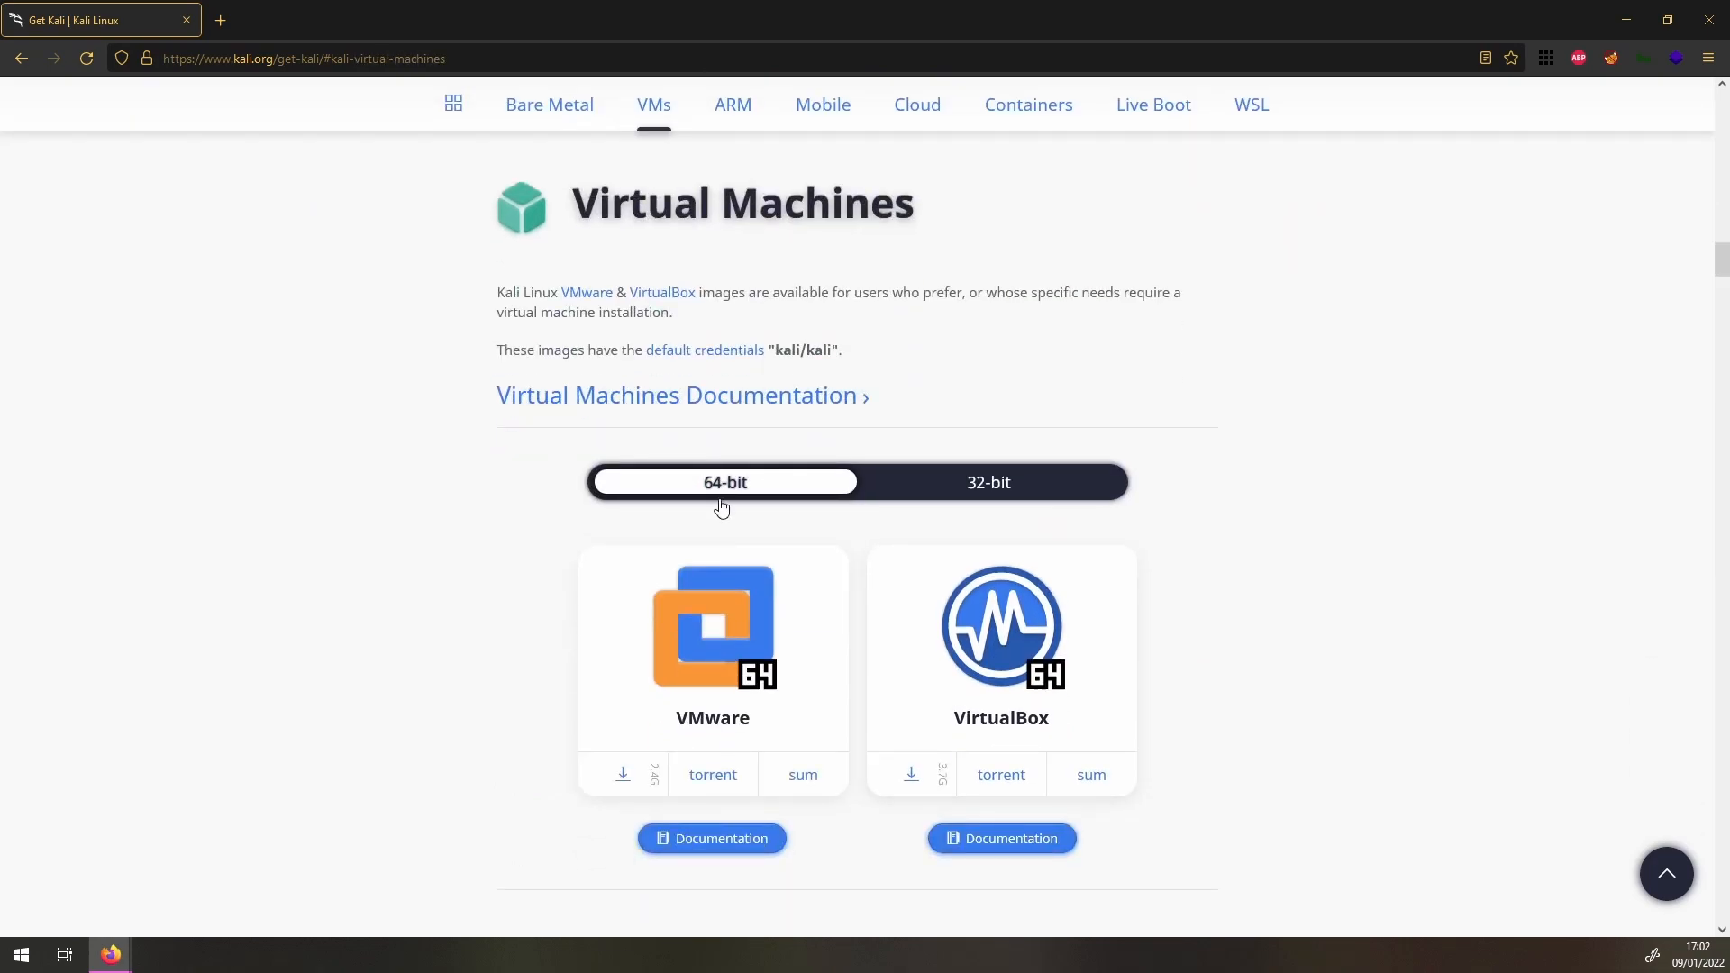
mouse_move(727, 715)
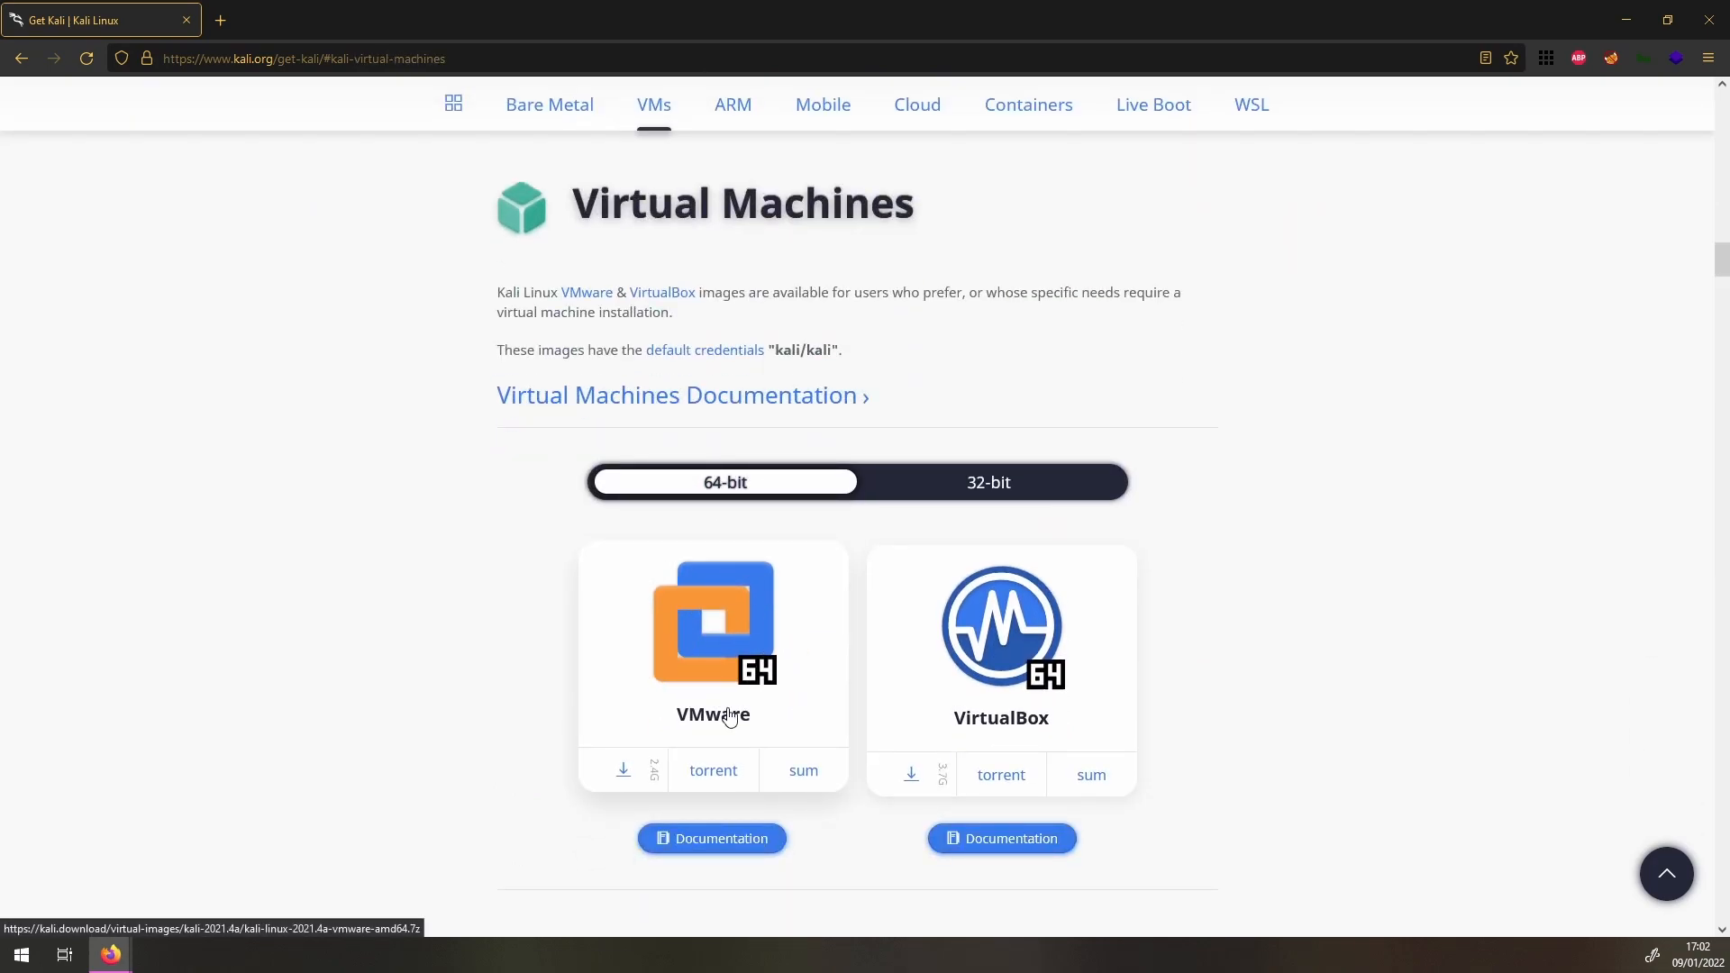
mouse_move(624, 773)
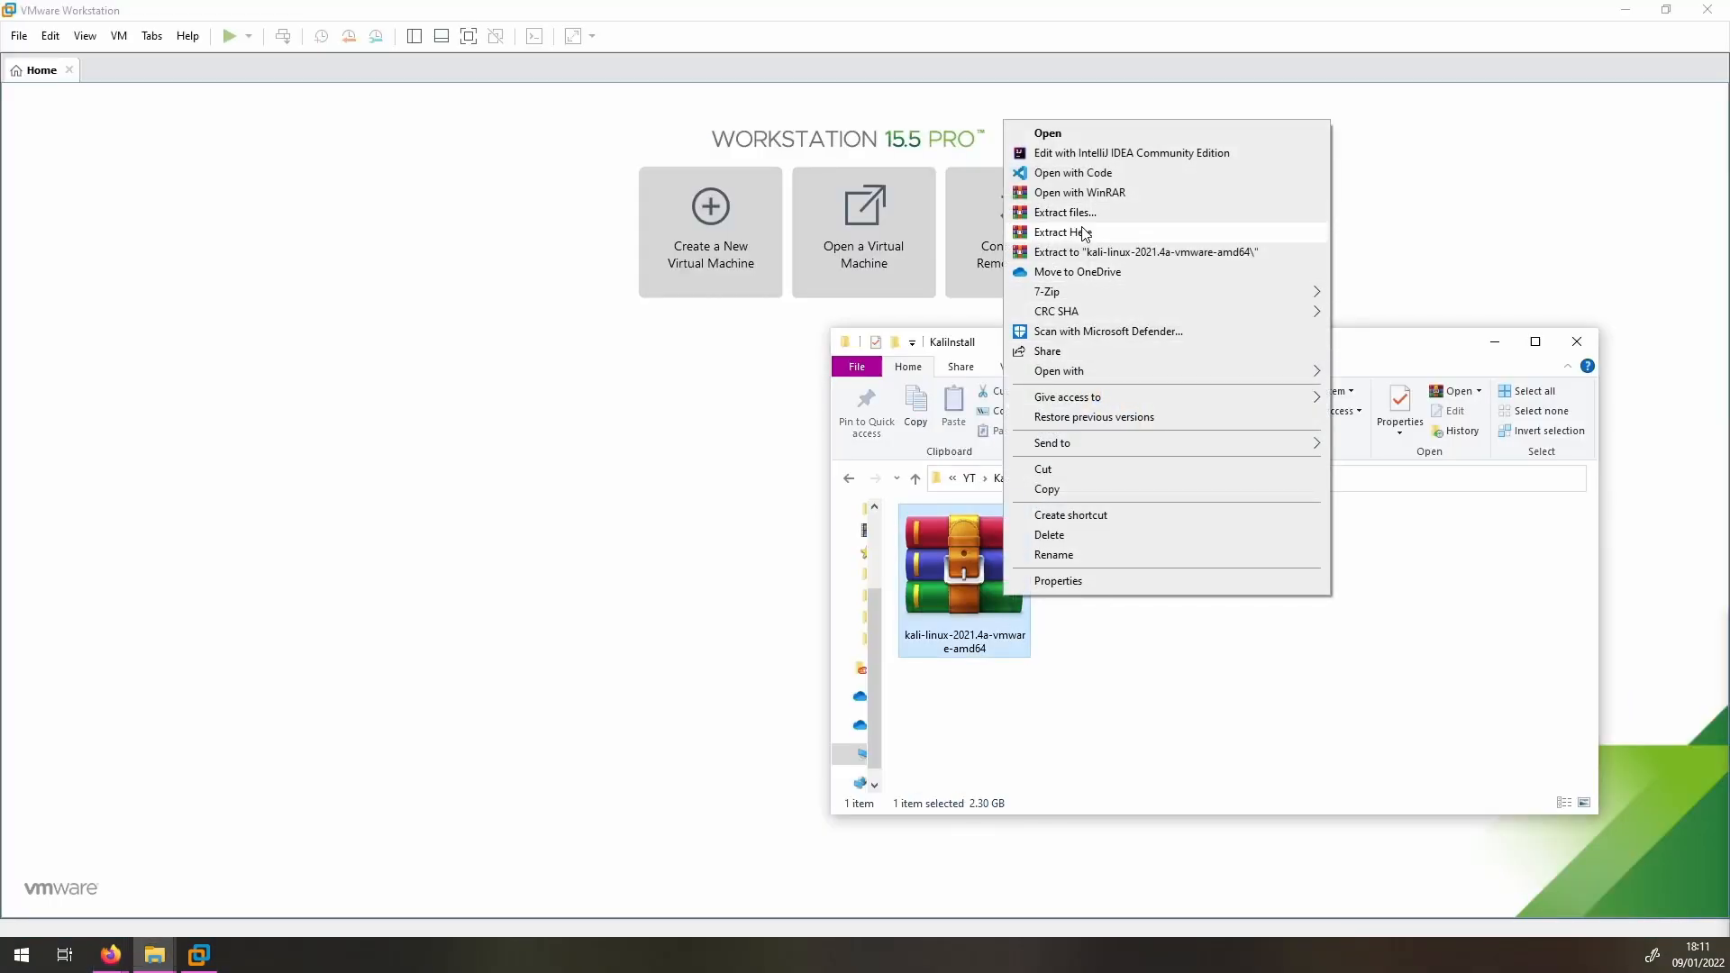
Step: Extract the Kali archive, open the VM in VMware, confirm its settings and log in as kali
left_click(1061, 233)
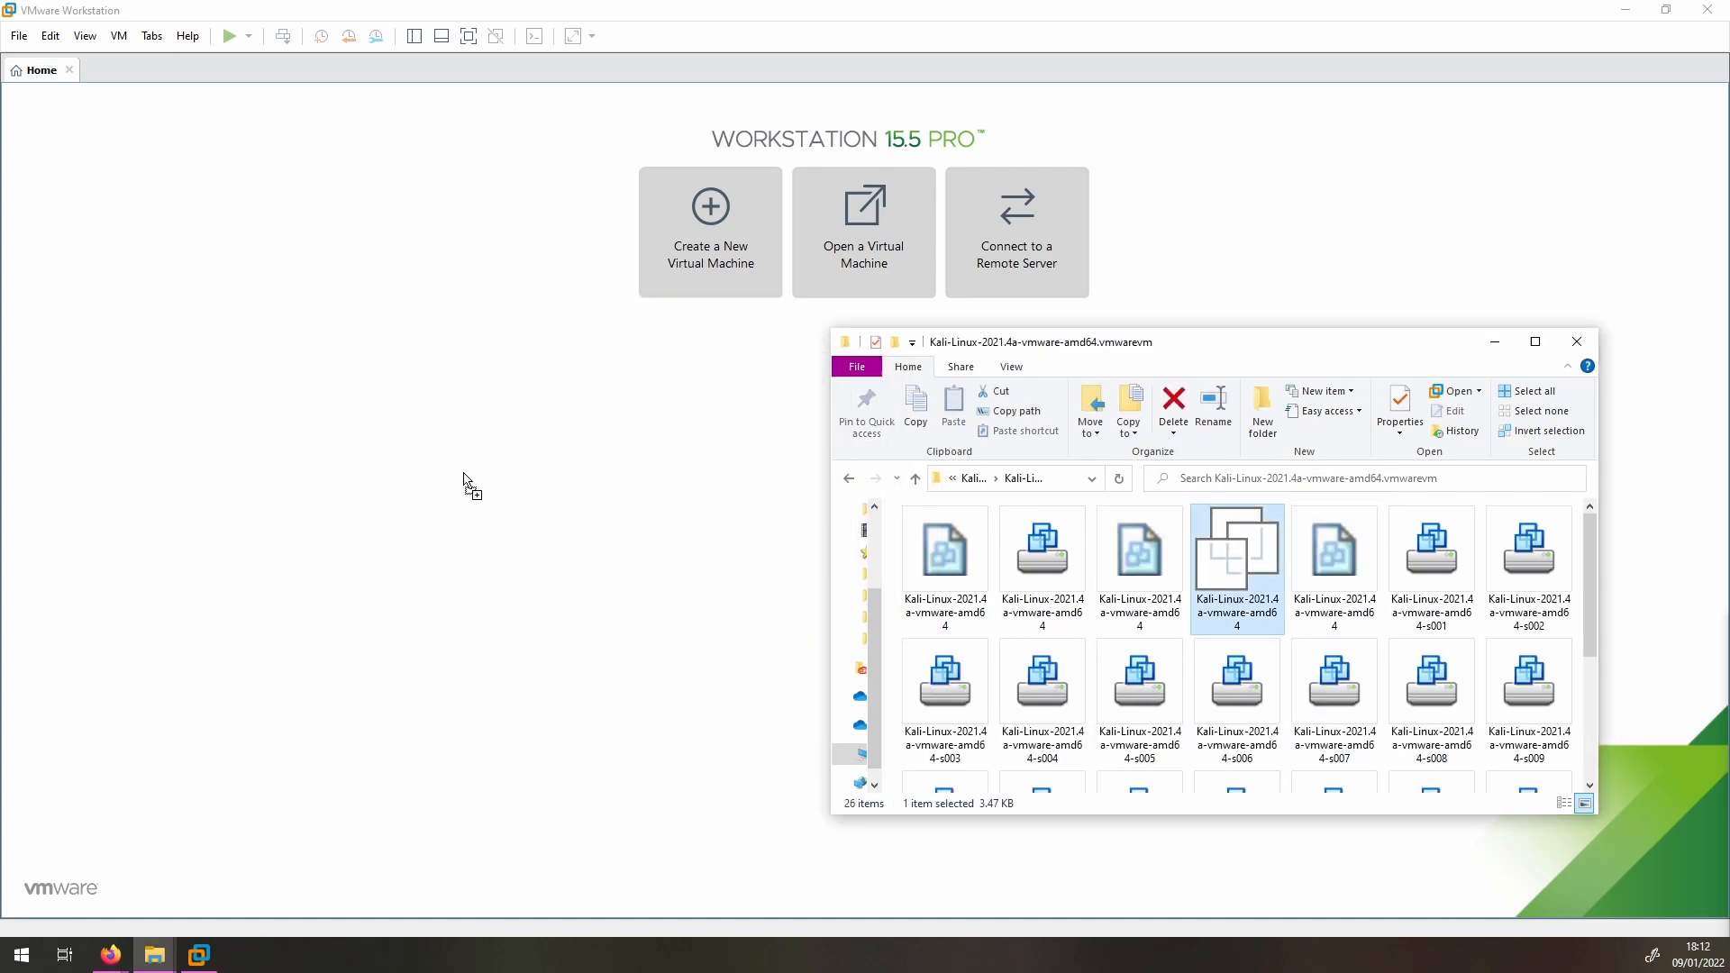
double_click(1237, 551)
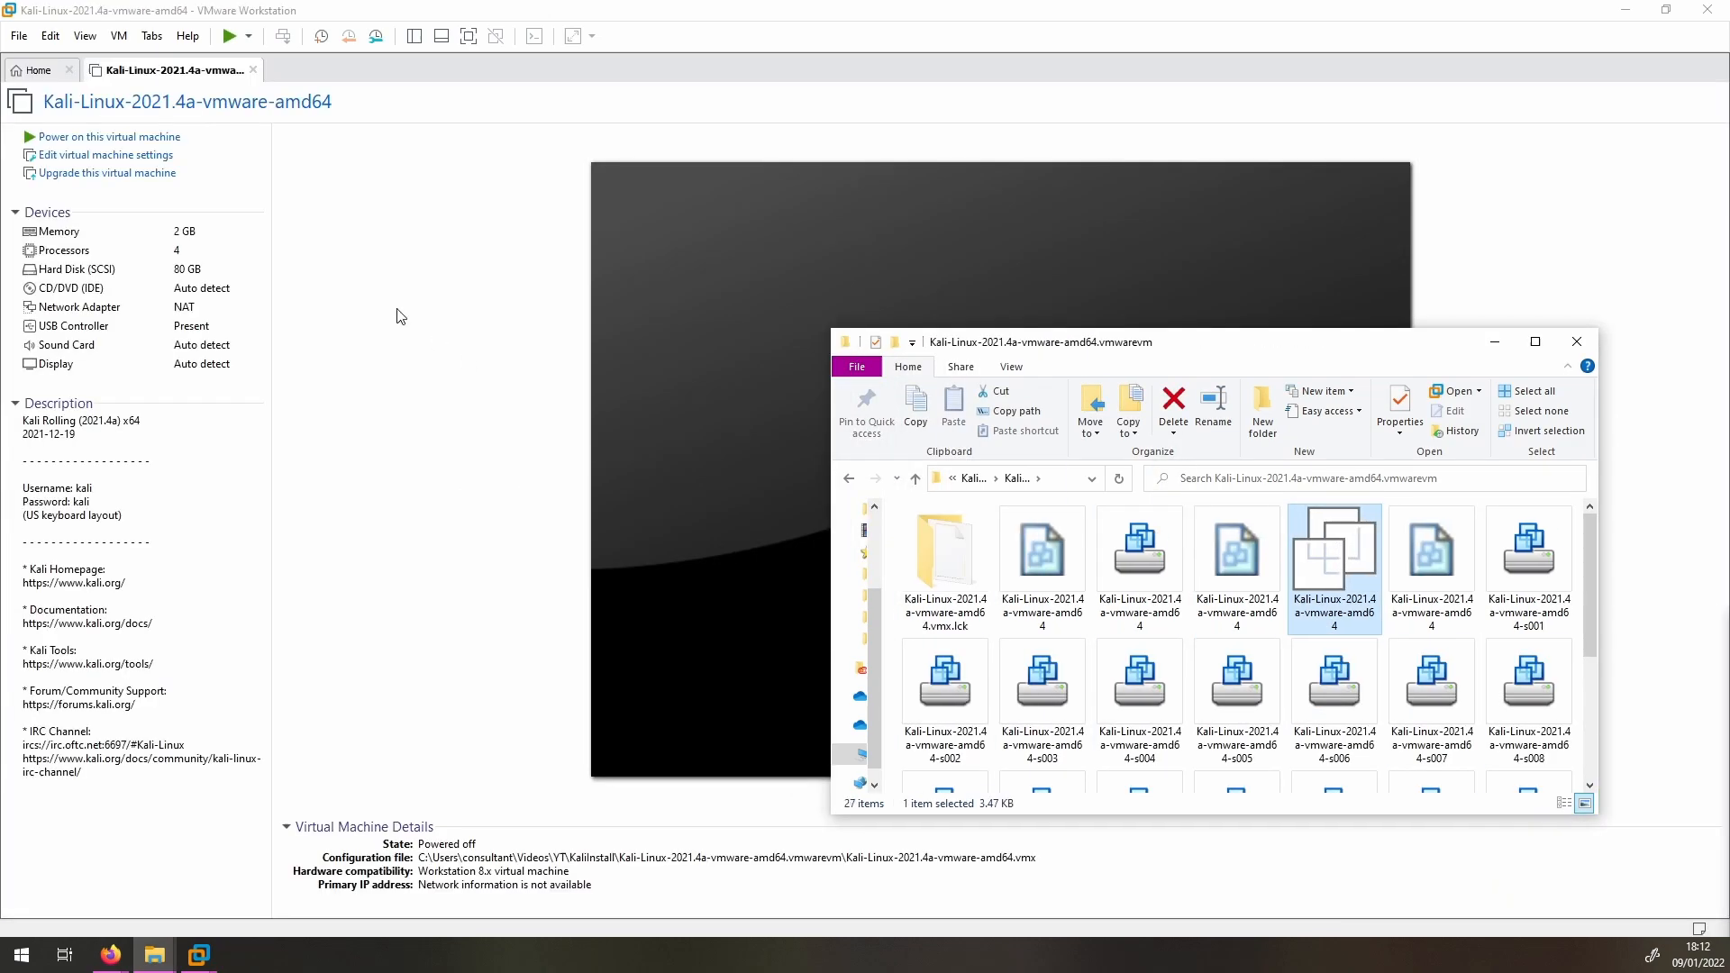
left_click(104, 155)
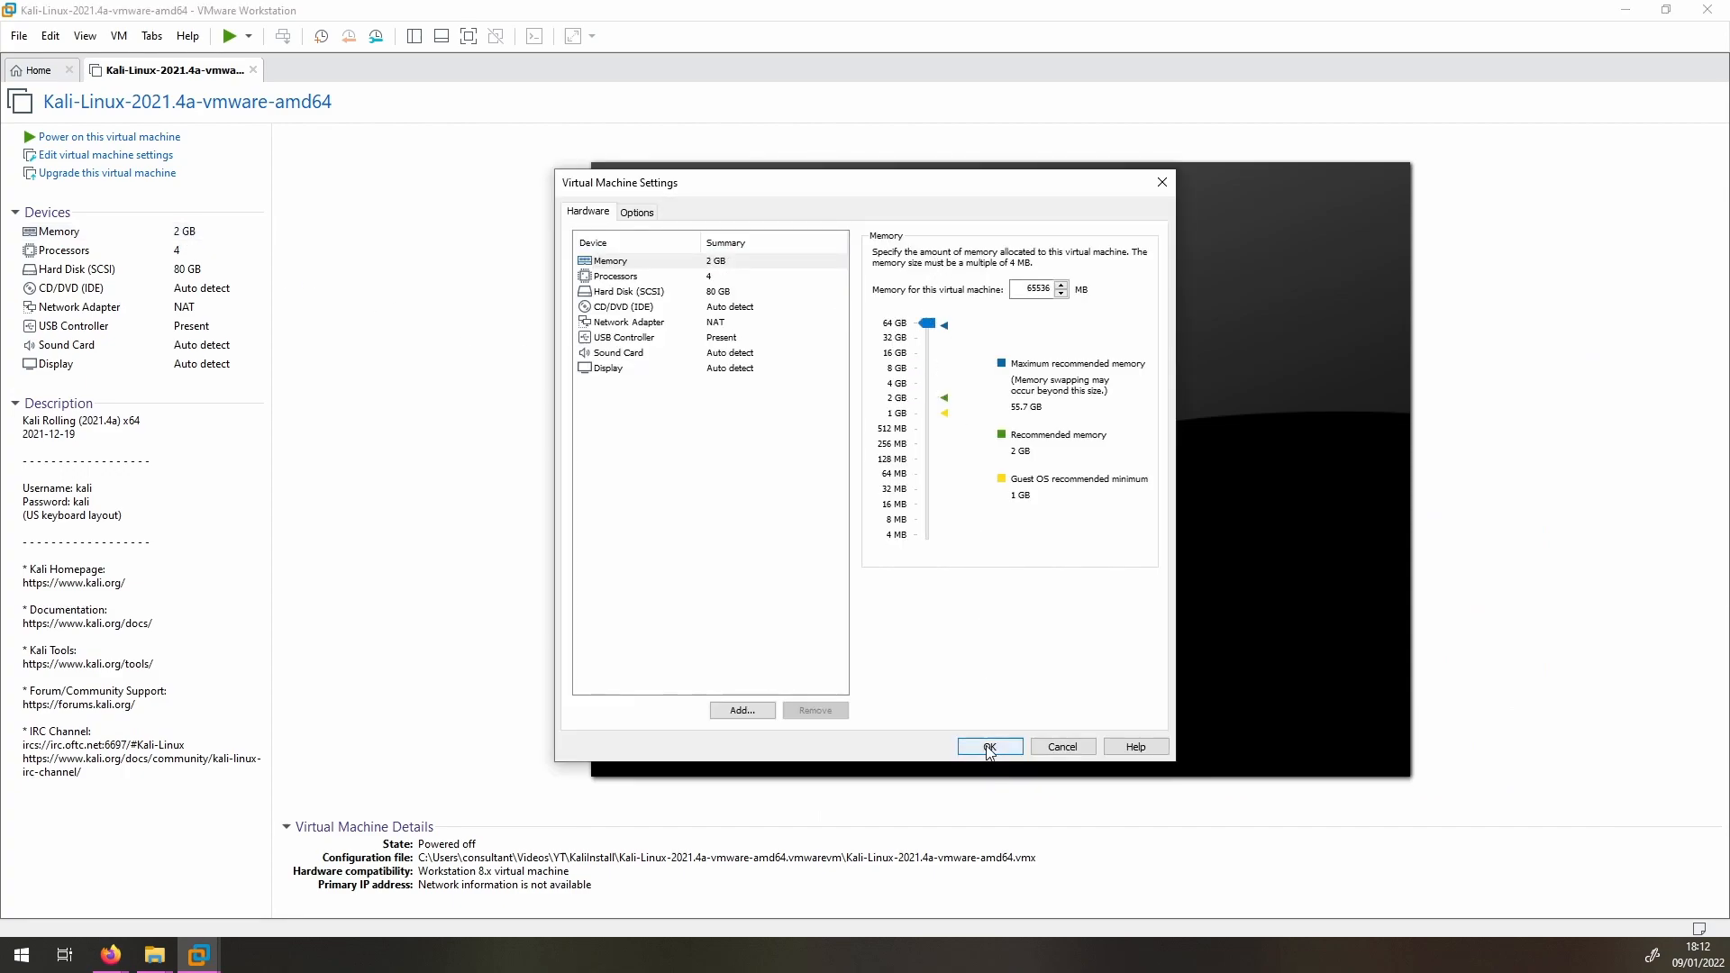
left_click(987, 747)
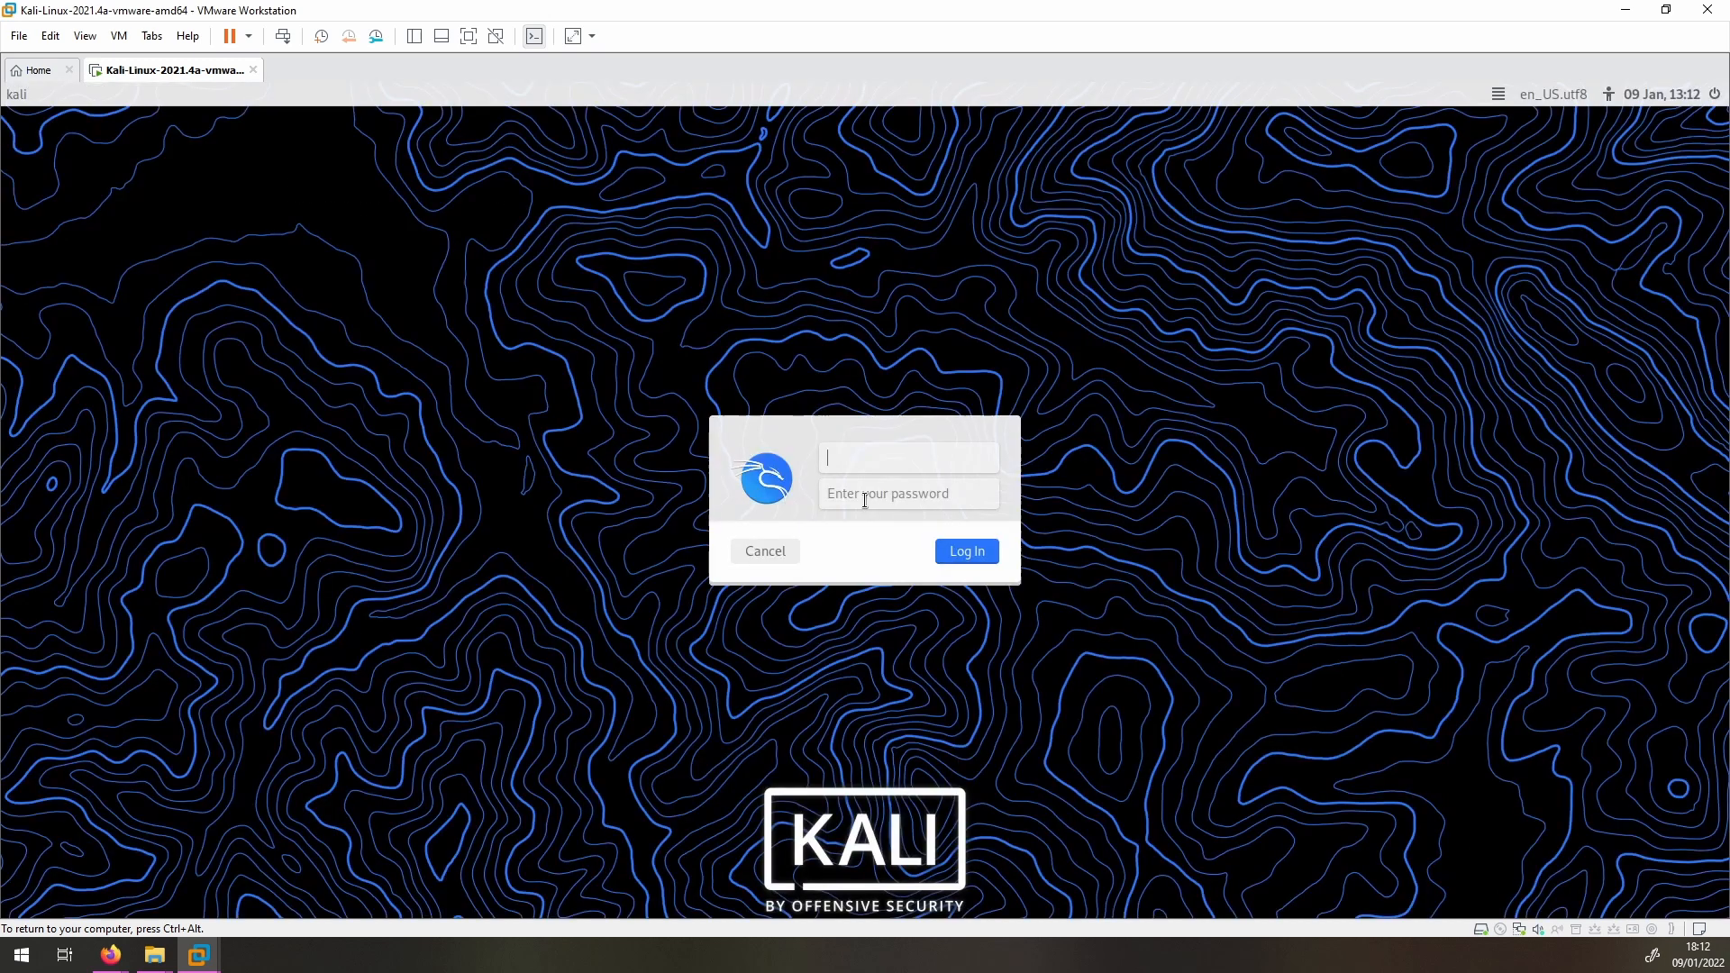
type("kali")
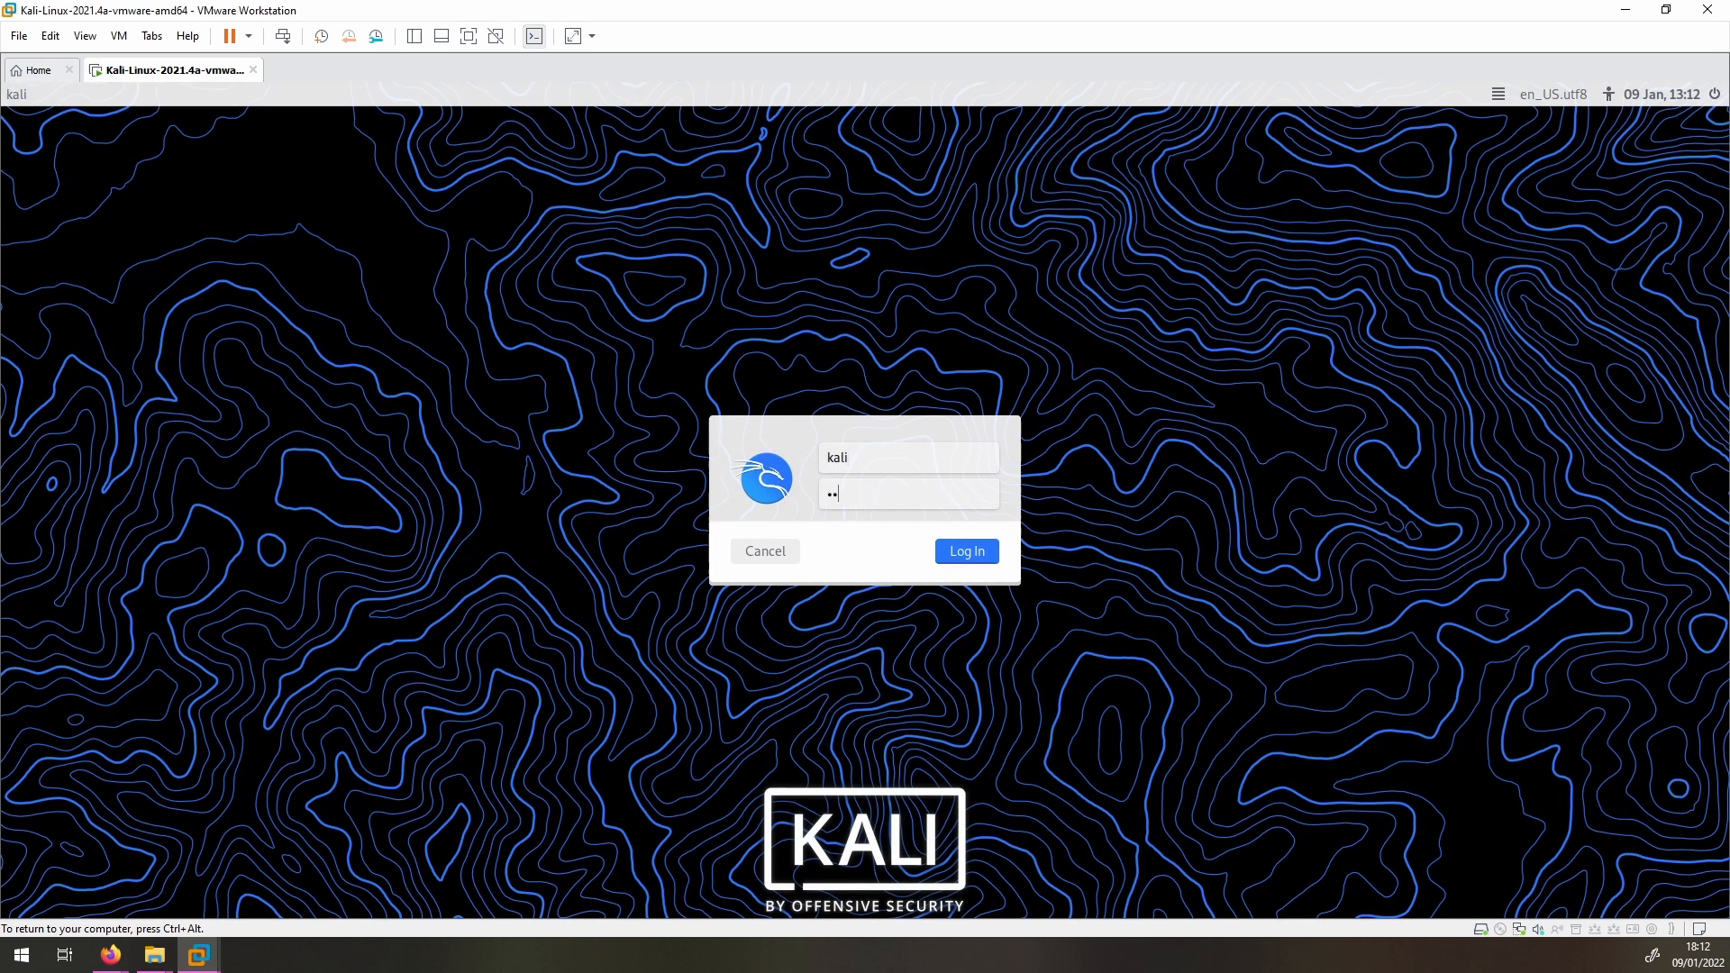
left_click(962, 552)
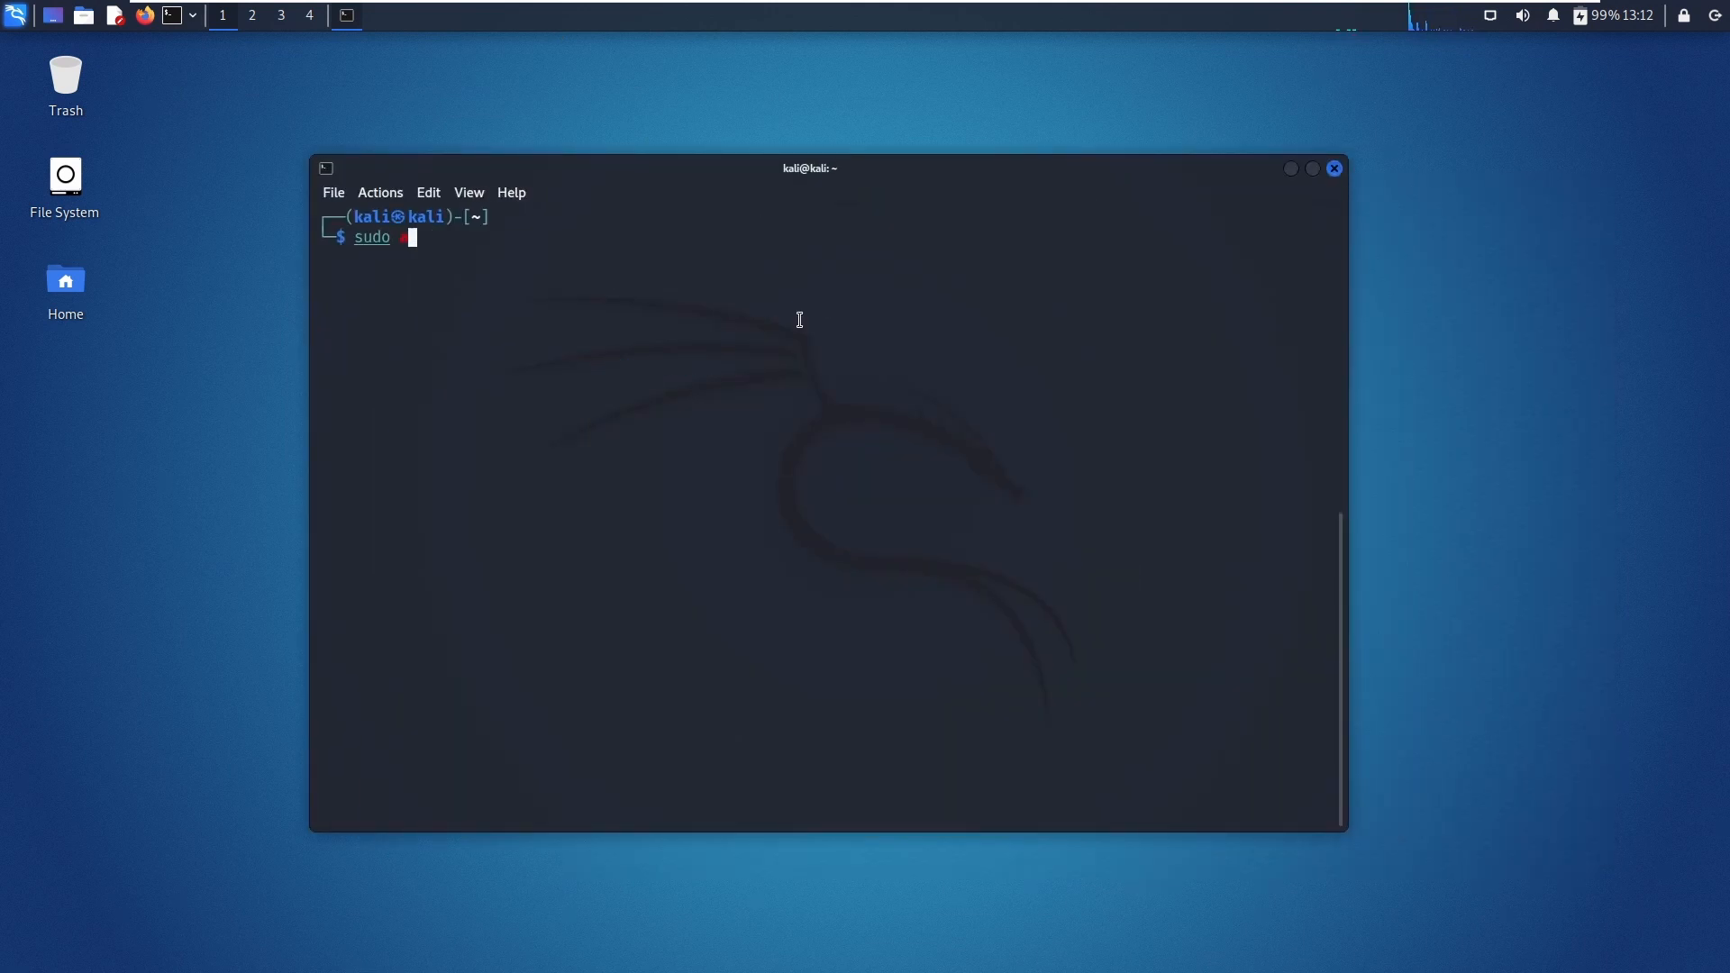
Step: Run sudo apt update -y && sudo apt upgrade -y and submit the kali password
key("Return")
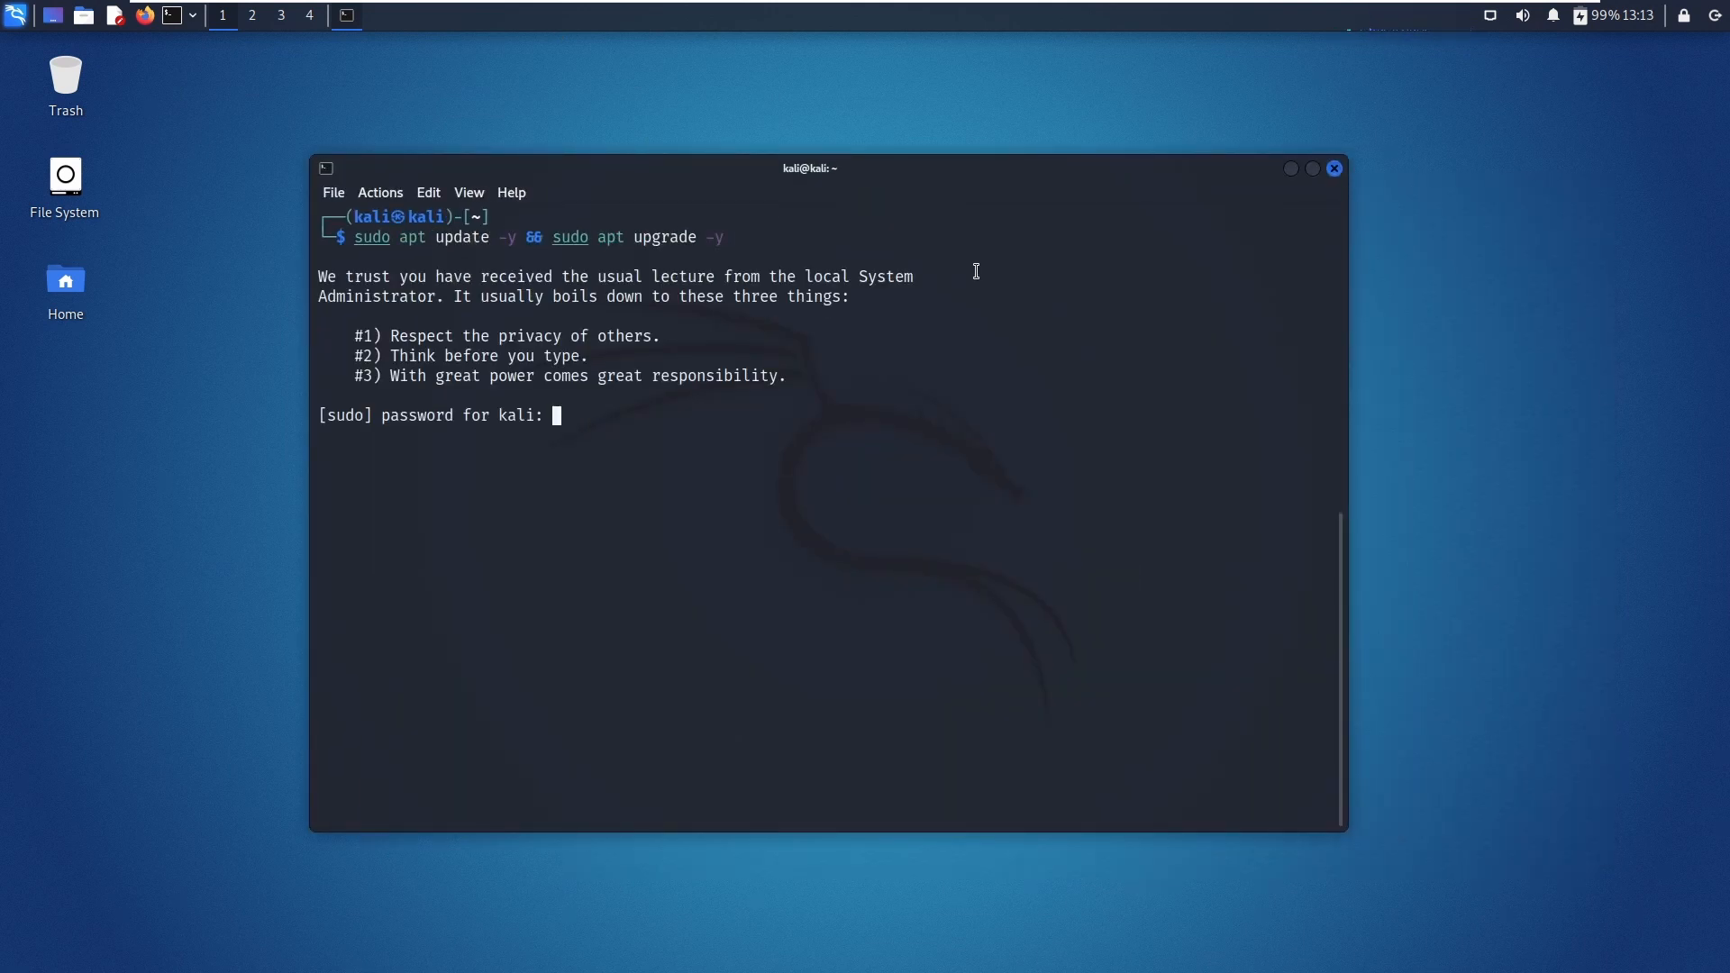
key("Return")
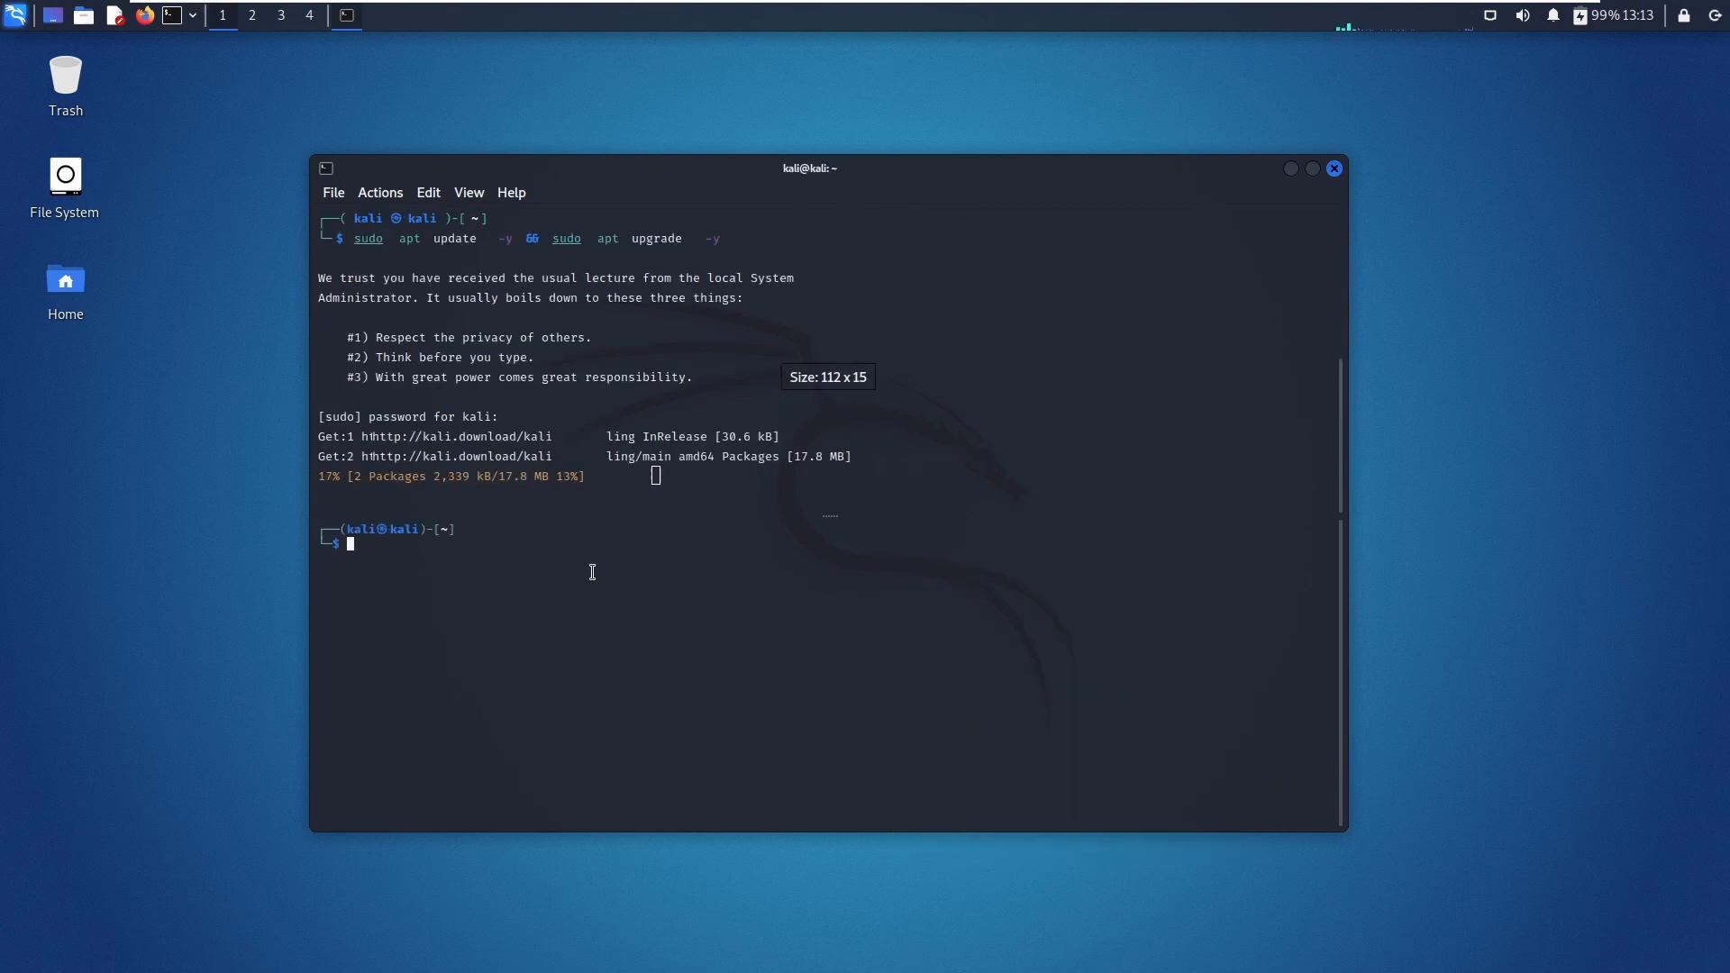
Step: Set the terminal font to Bitstream Vera Sans Mono 13 pt in Preferences
left_click(332, 193)
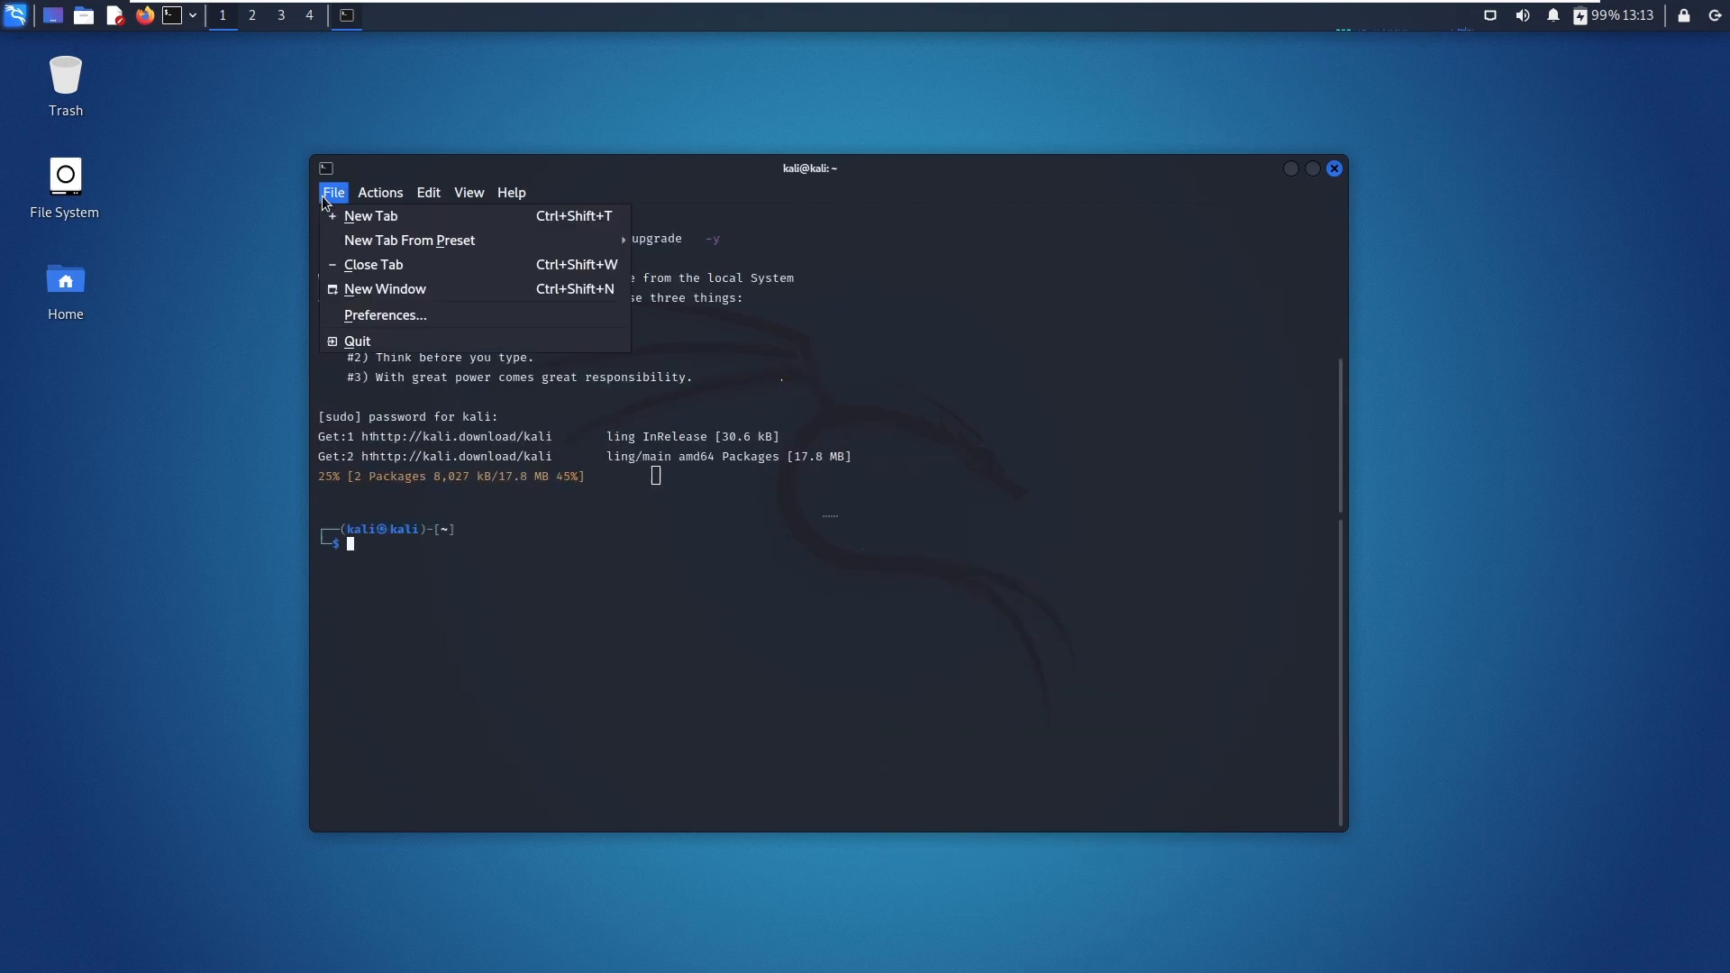
left_click(384, 313)
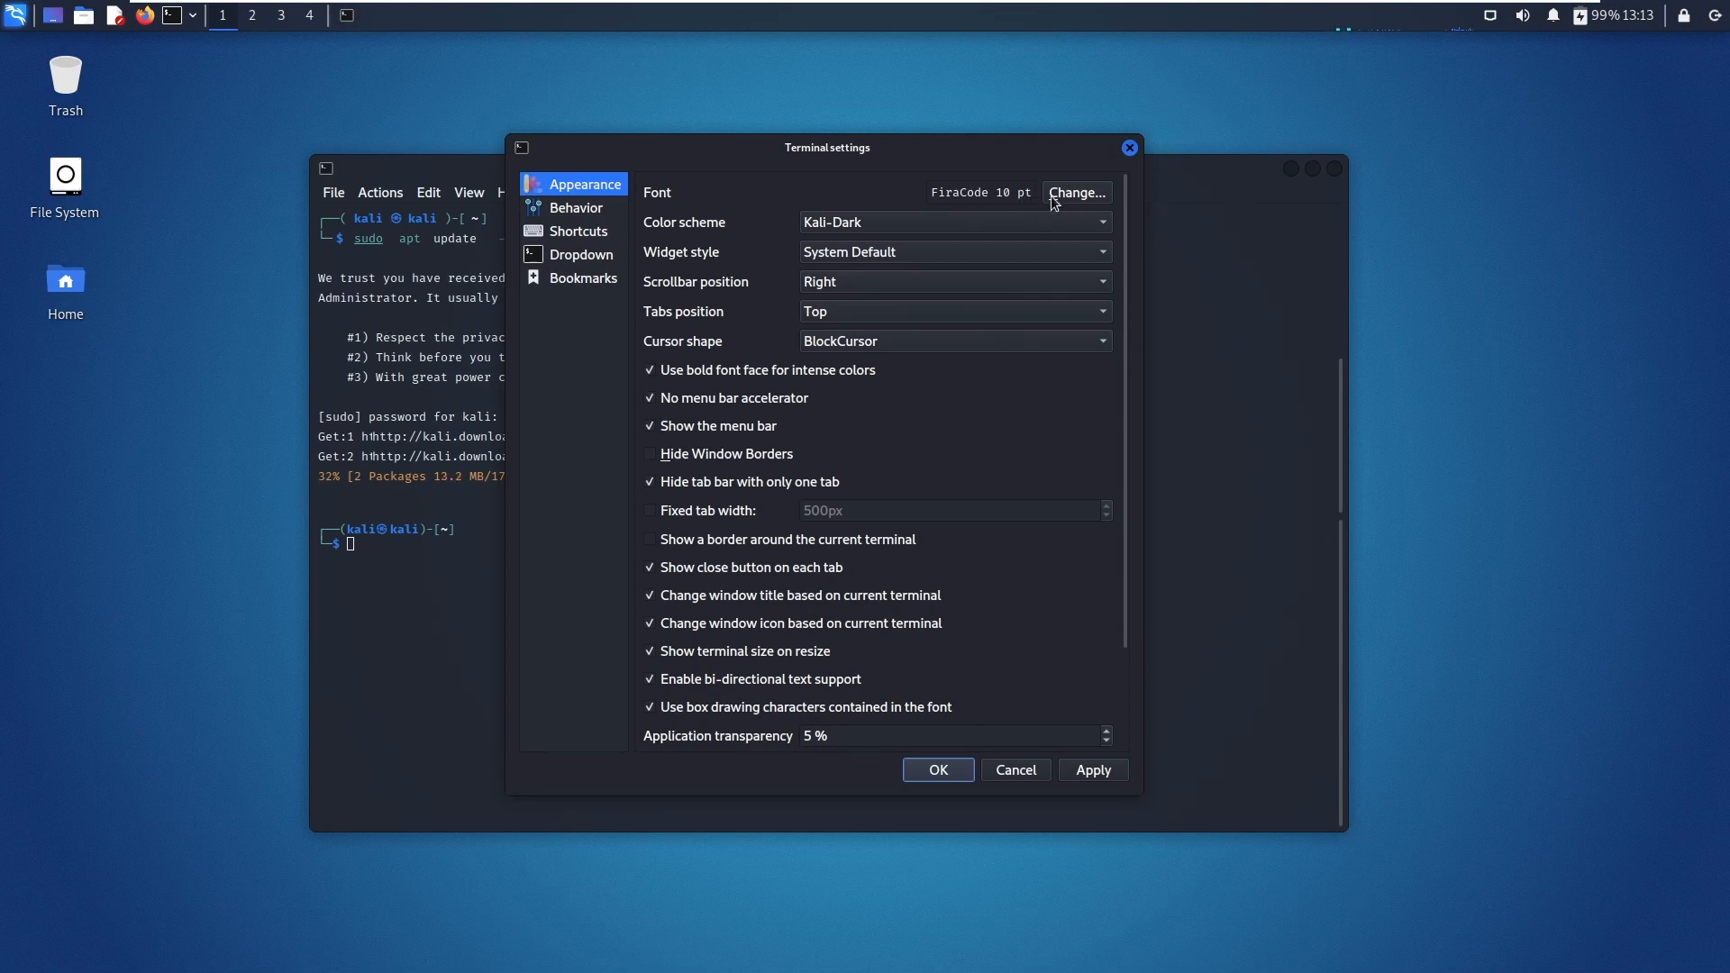
left_click(1075, 193)
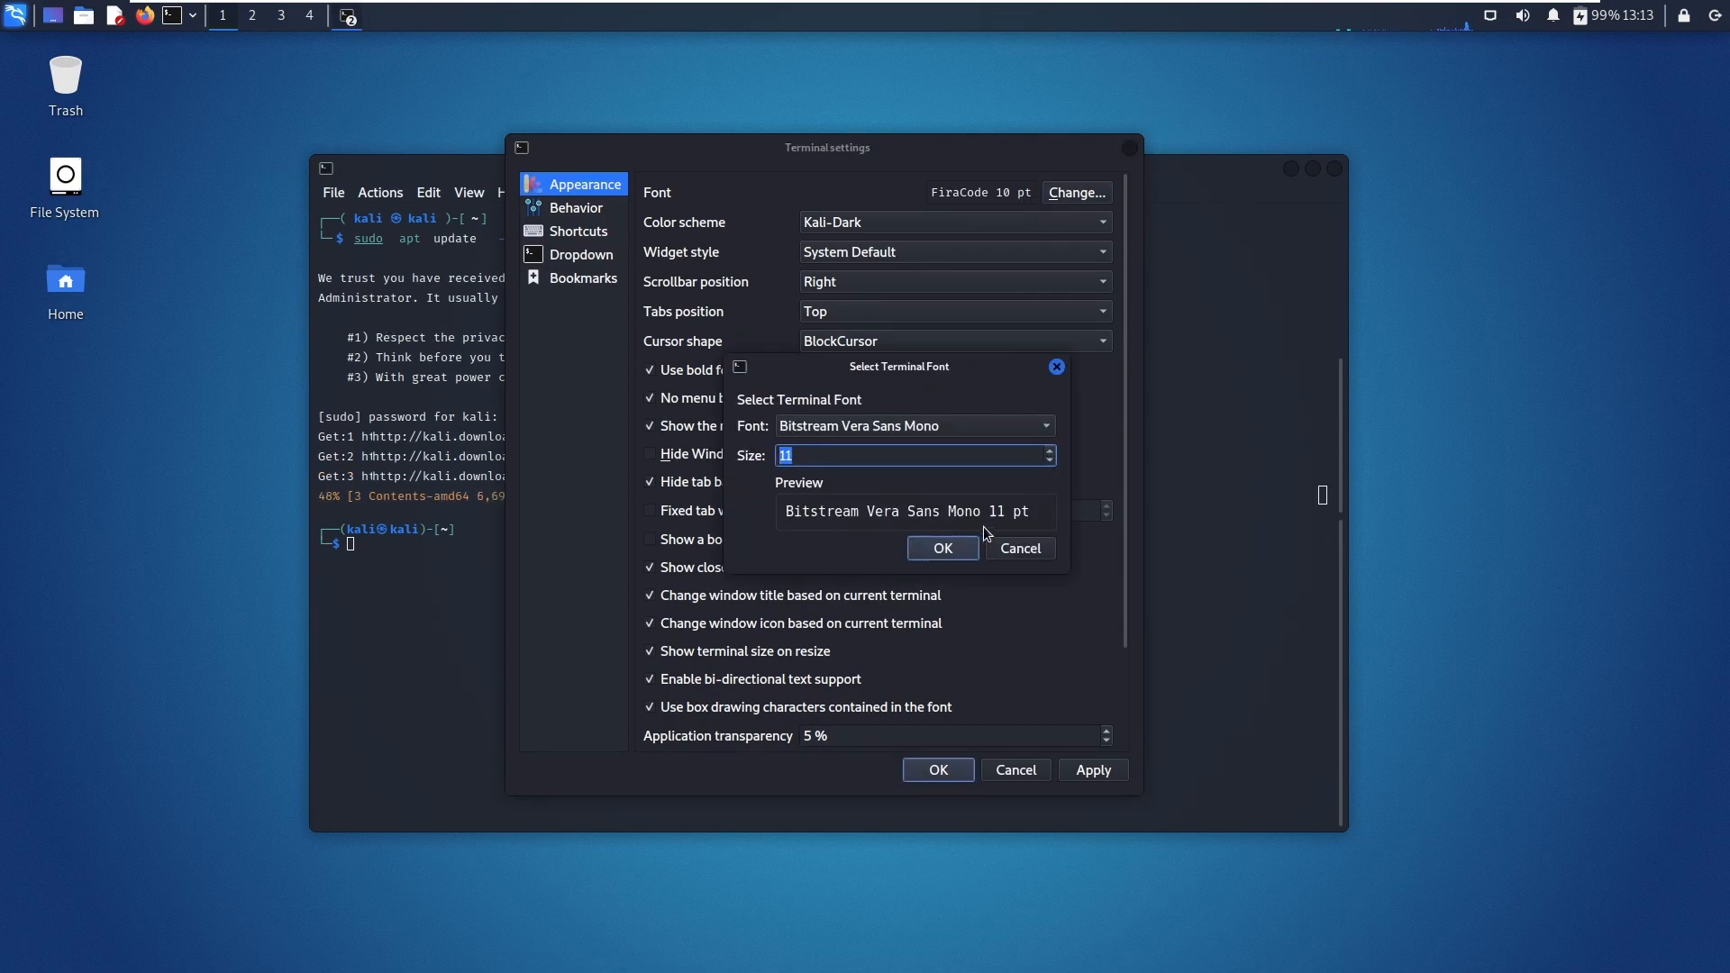
left_click(941, 548)
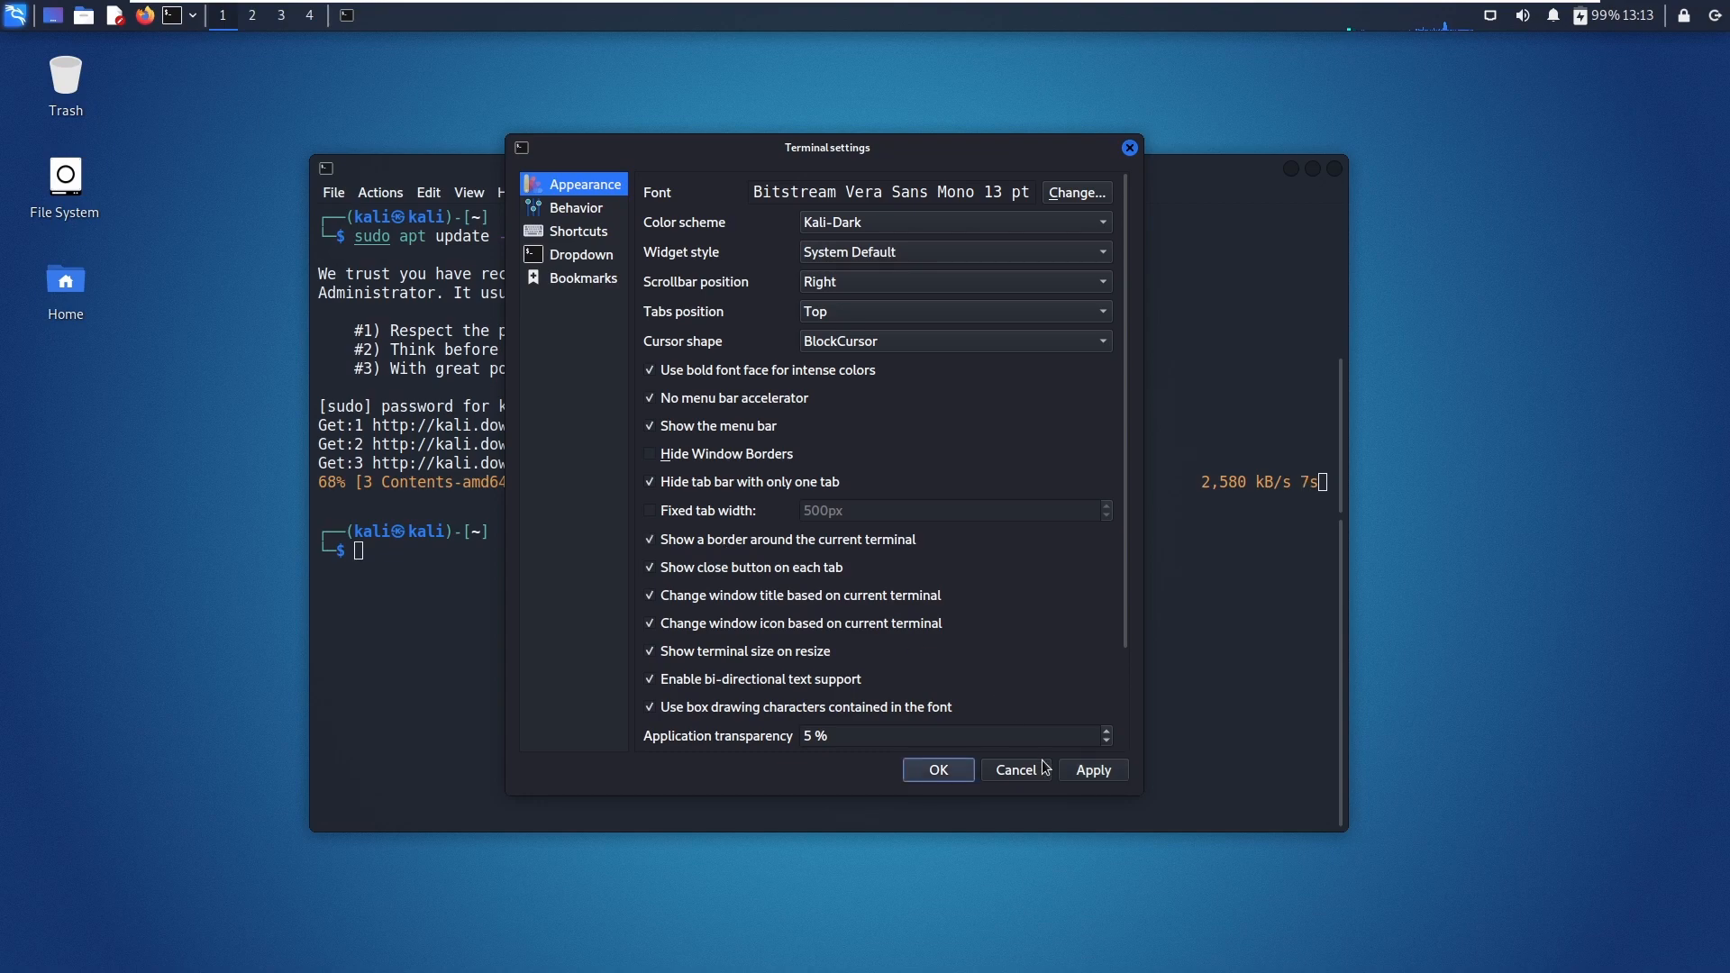
left_click(1015, 770)
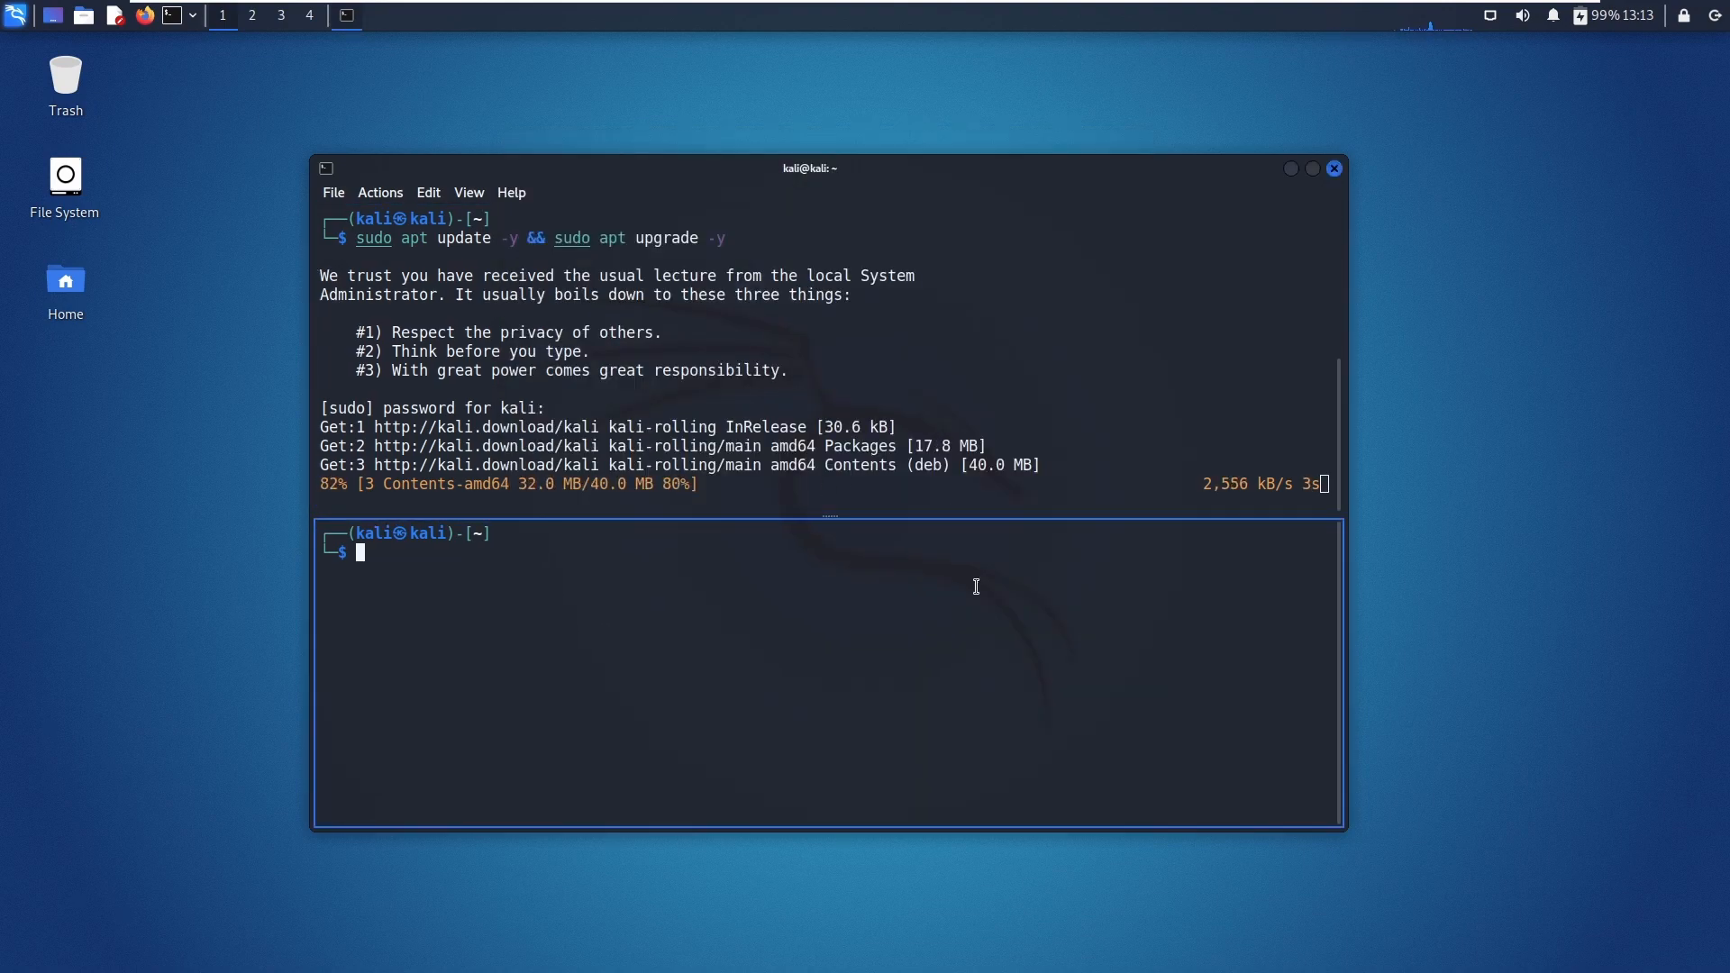
Step: Run sudo reboot now once the upgrade finishes
type("sudo reboot now")
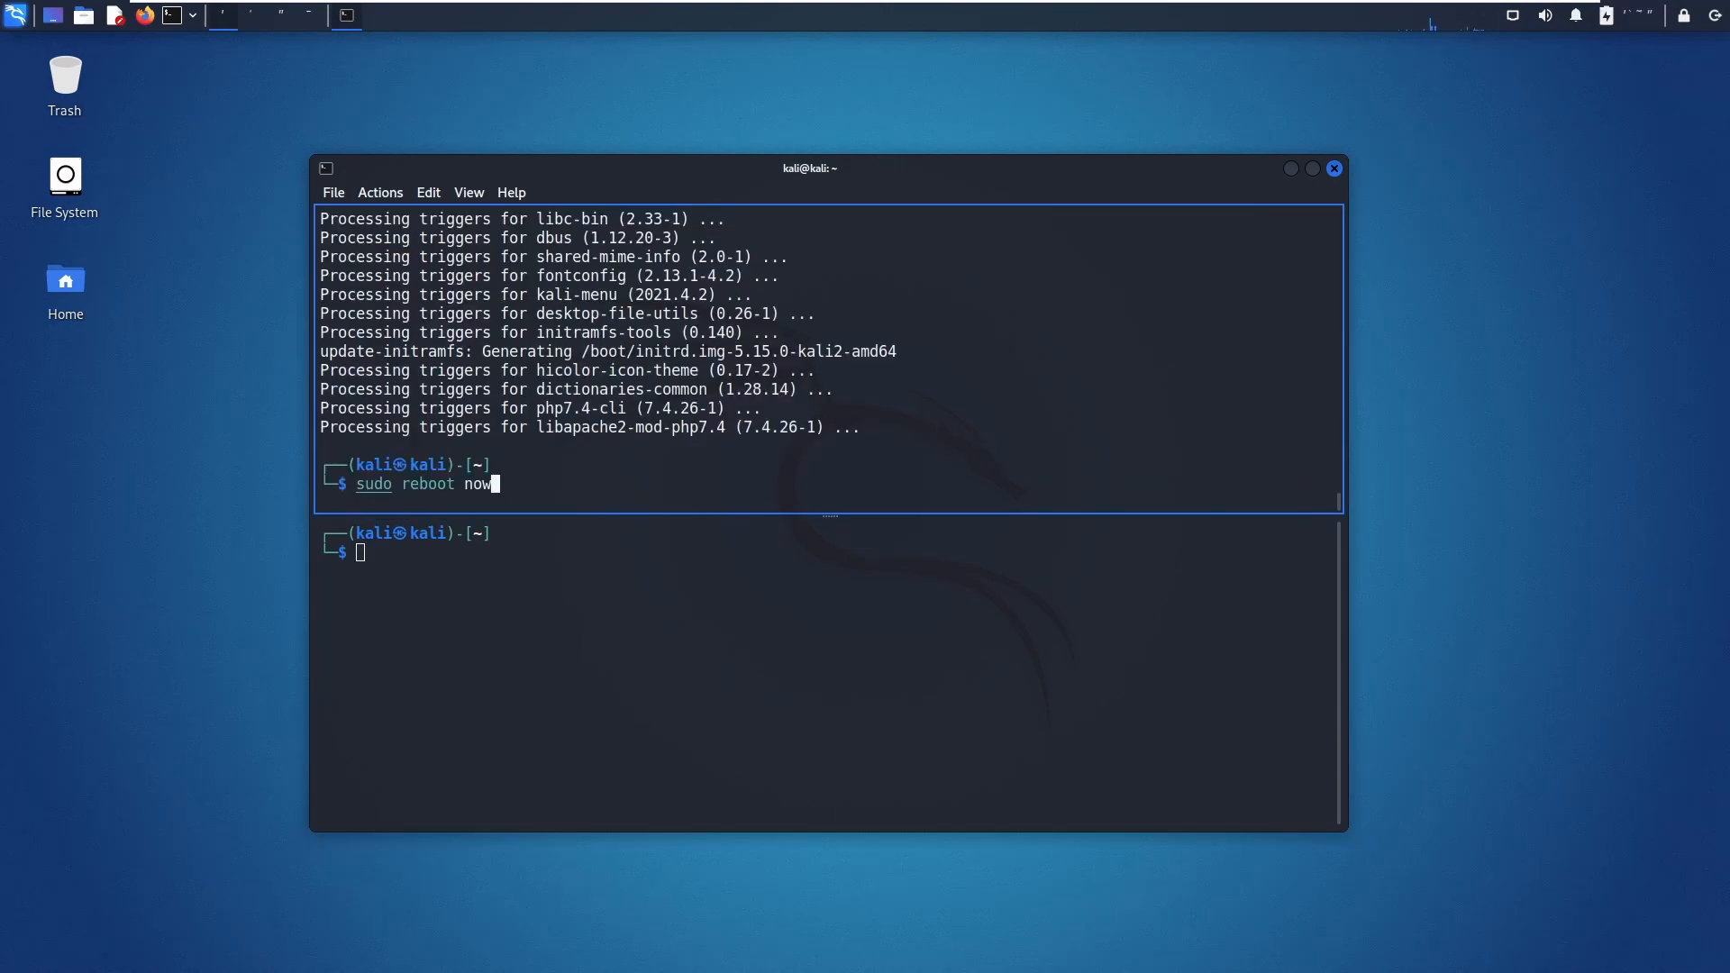
key("Return")
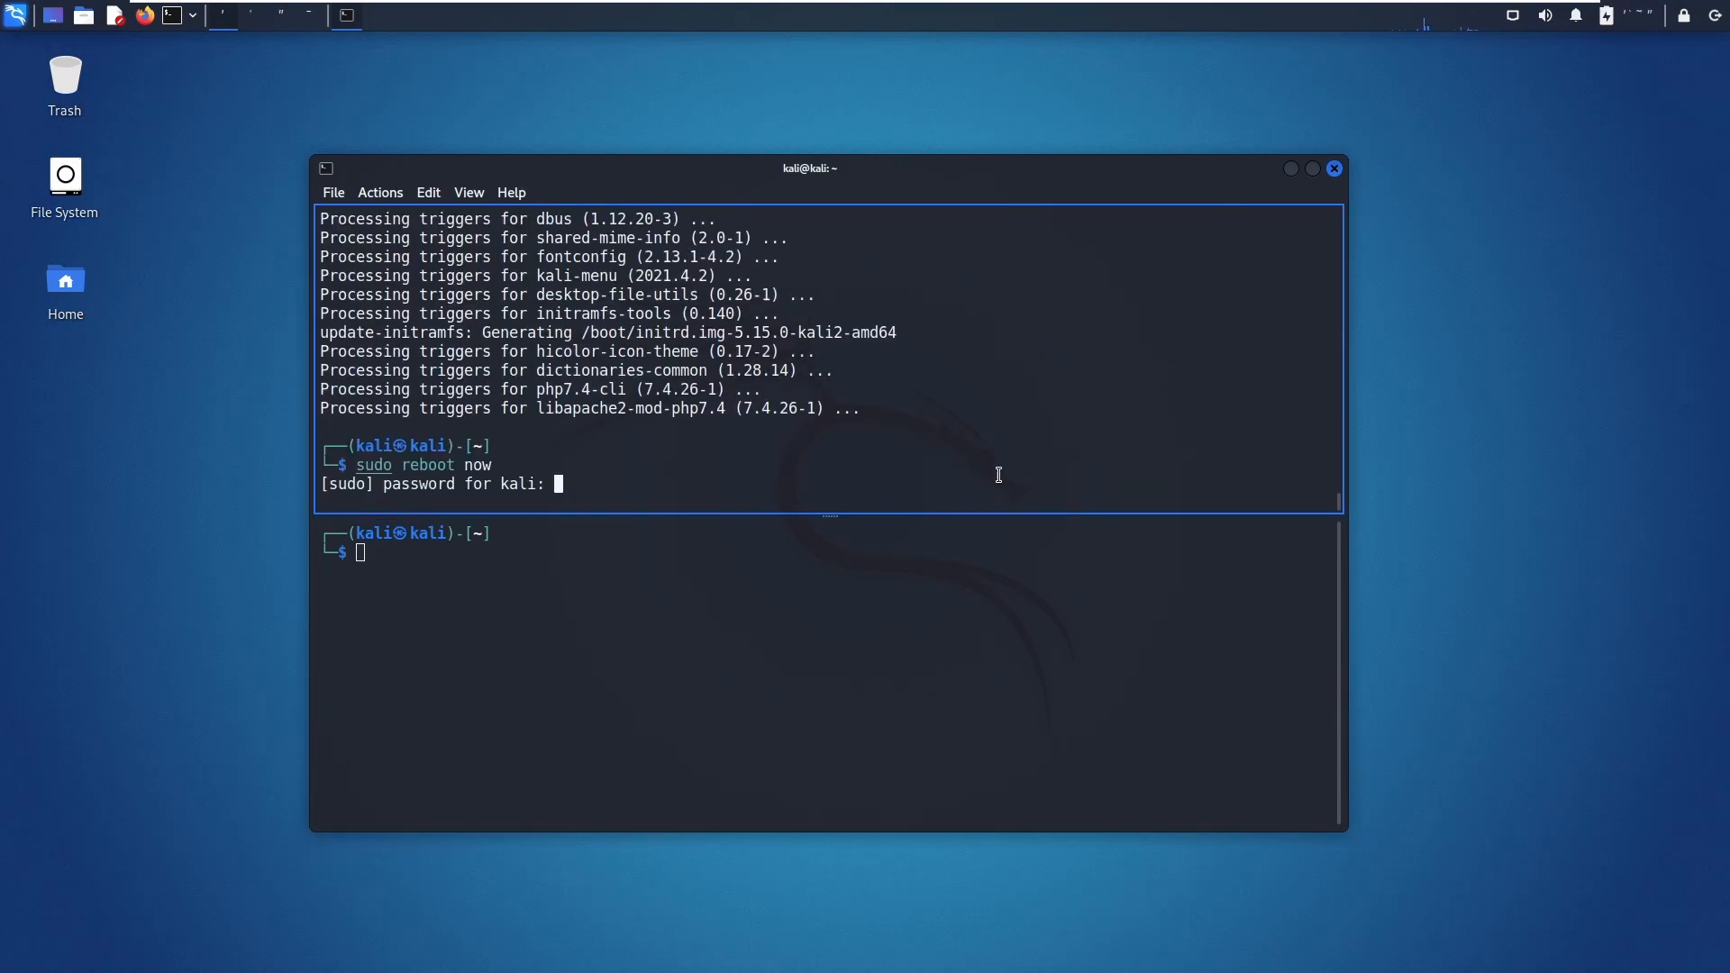